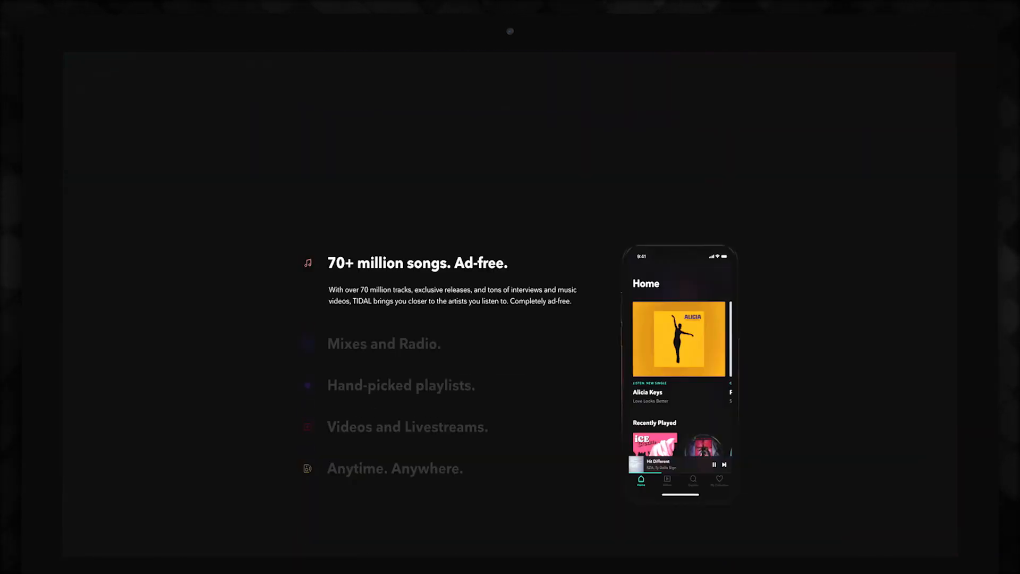
Log in to TIDAL with email and password, then allow the page to open rekordbox
scroll(up, 3)
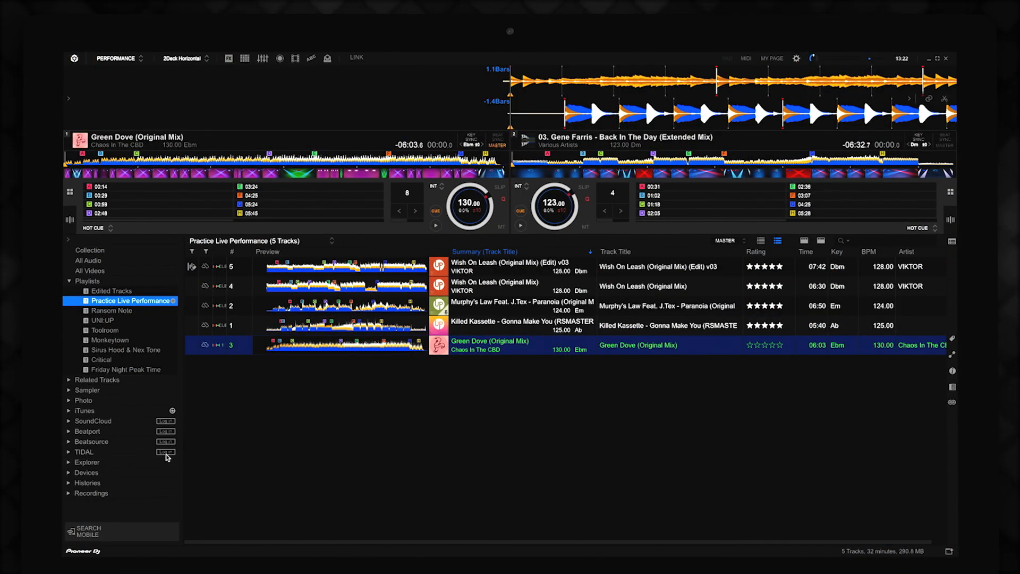
click(166, 452)
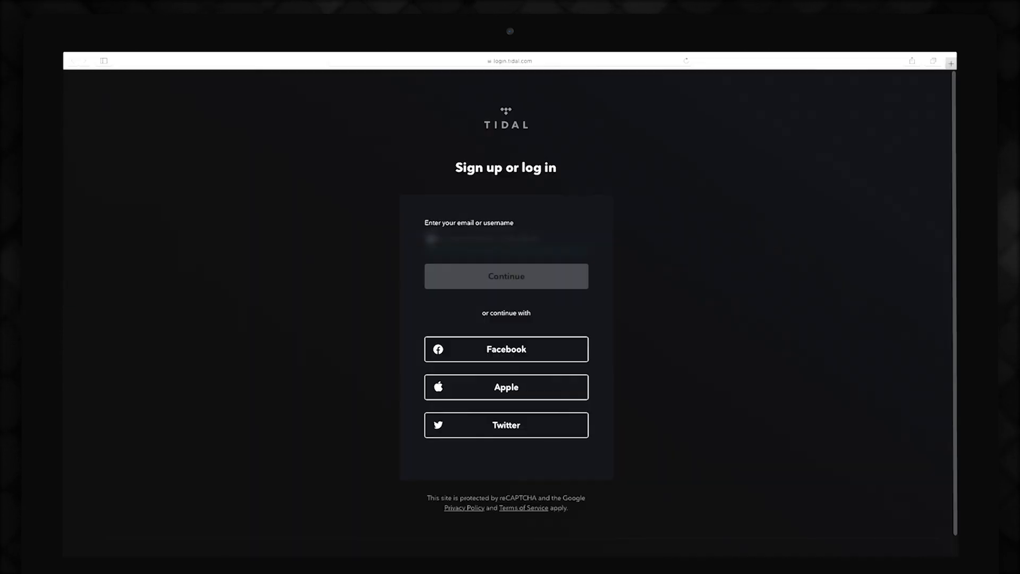
click(505, 276)
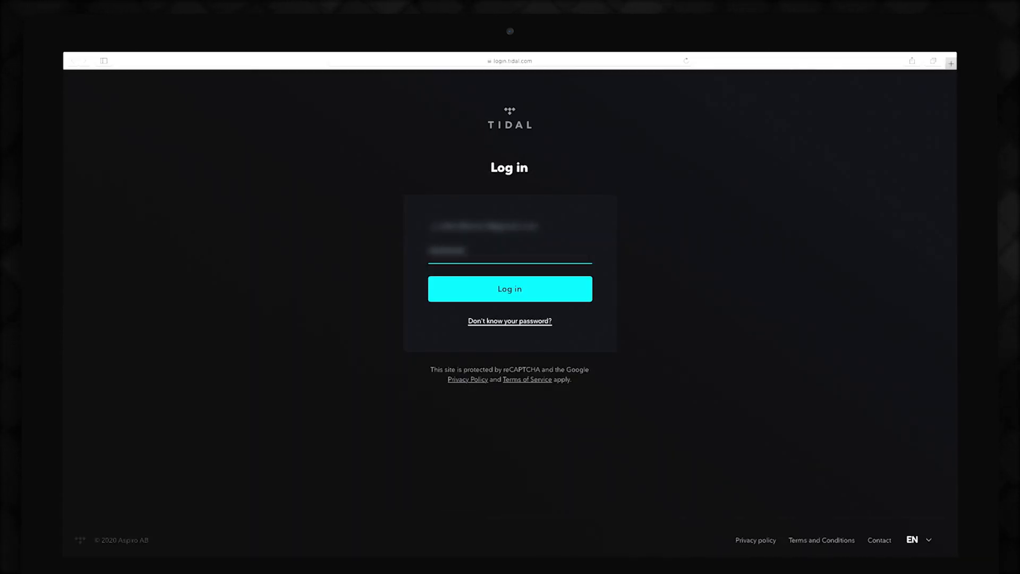
click(509, 289)
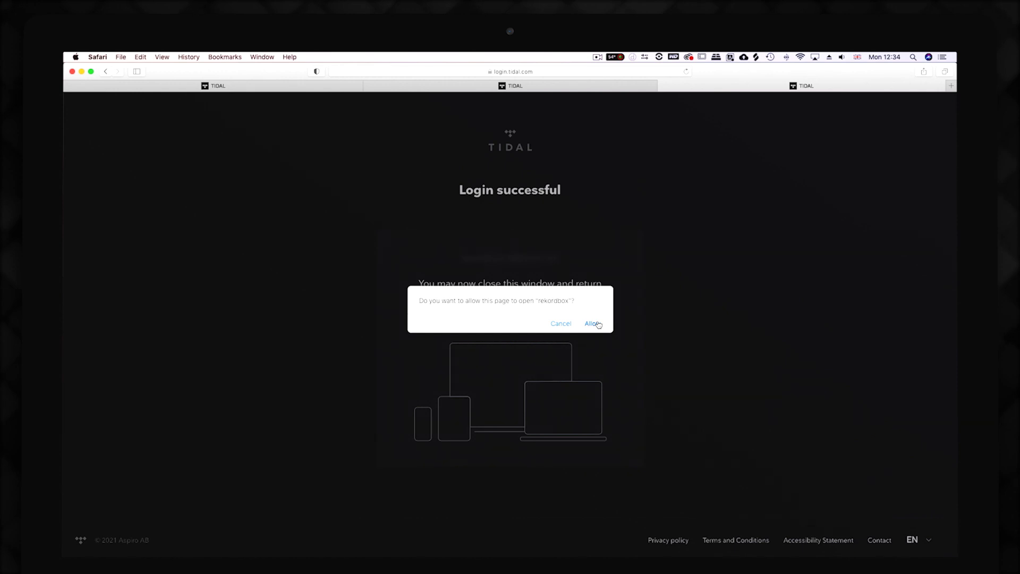
click(591, 324)
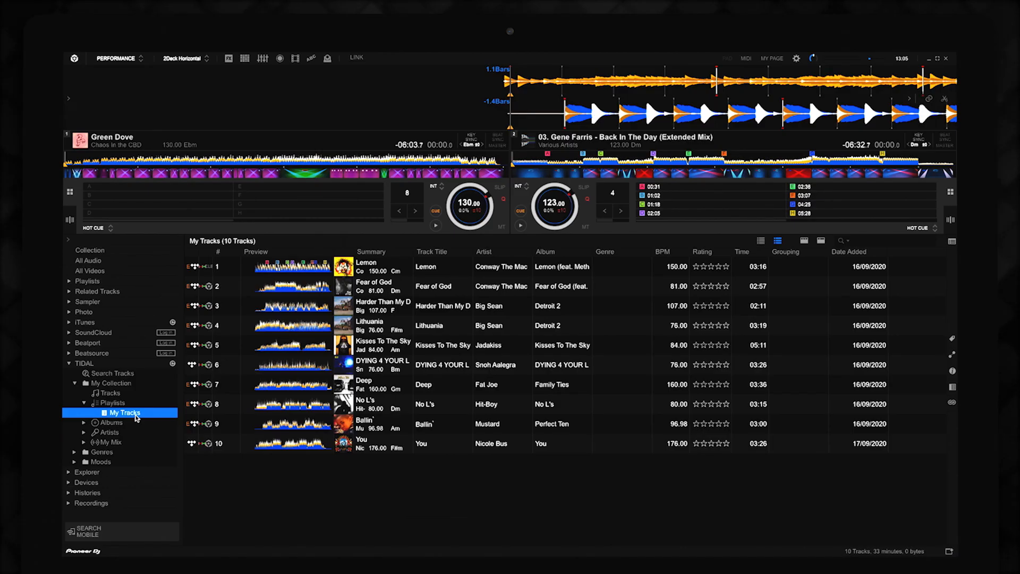
Browse TIDAL Moods > Party playlists, load Lemon onto deck 1, and open Preferences
click(129, 402)
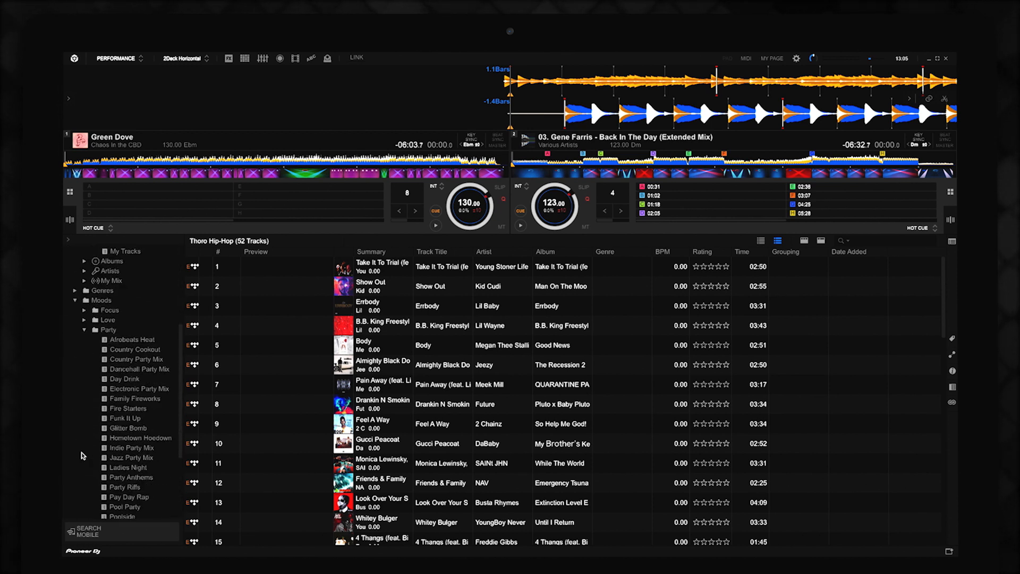
click(130, 473)
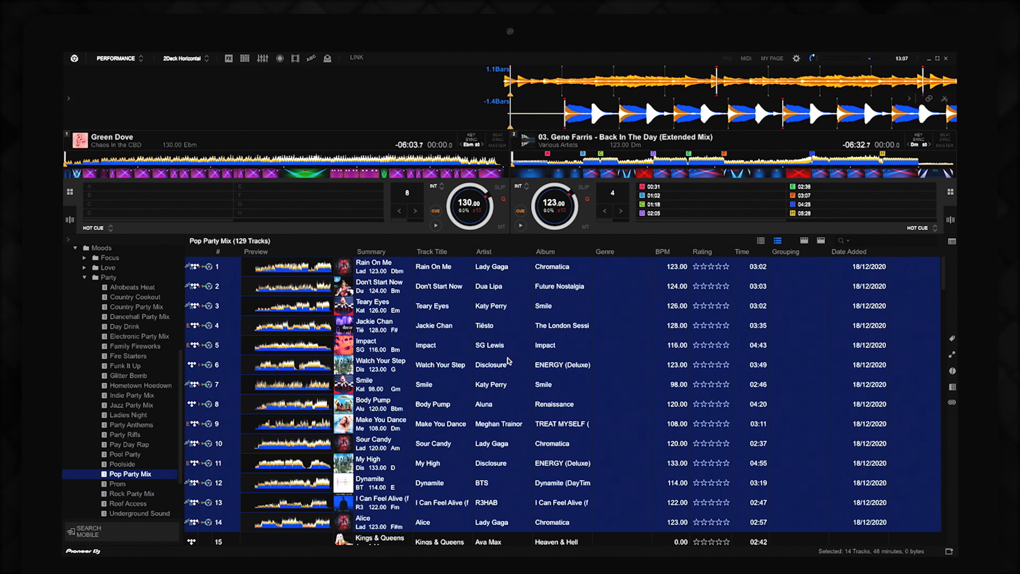
click(130, 373)
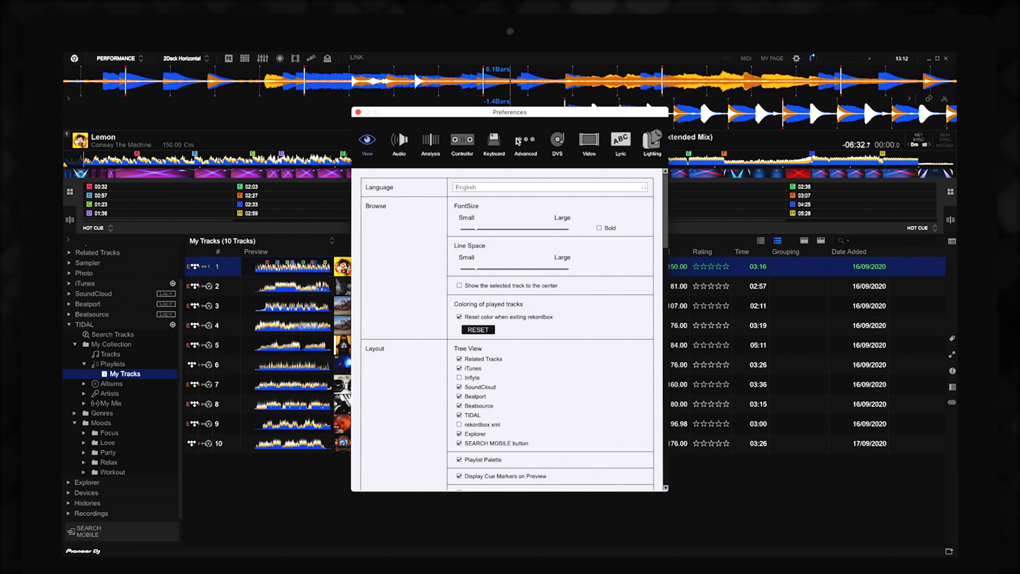
View TIDAL Streaming Audio Quality under Advanced > Others, then start the Beatport LINK sign-in
click(525, 141)
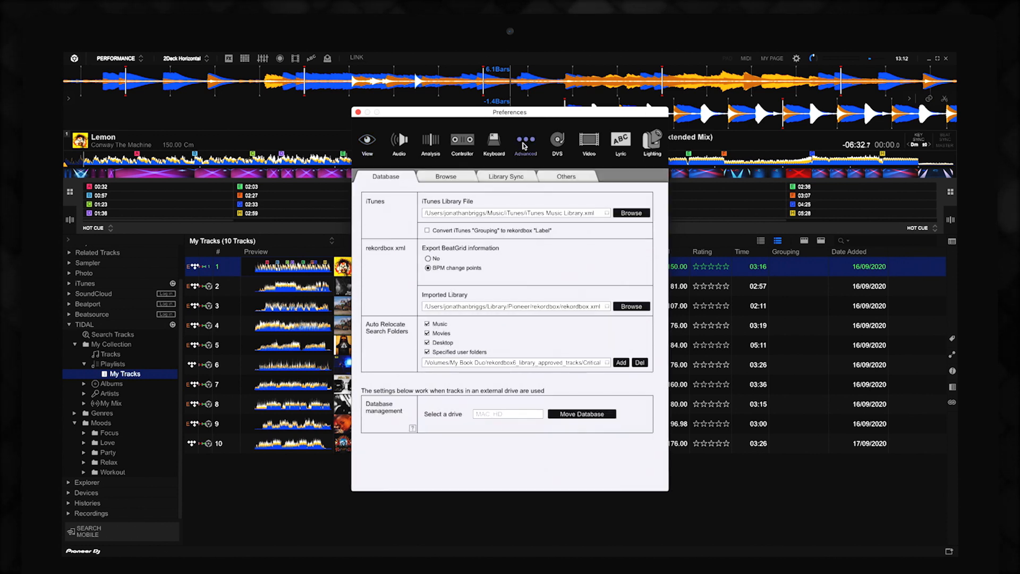
click(565, 176)
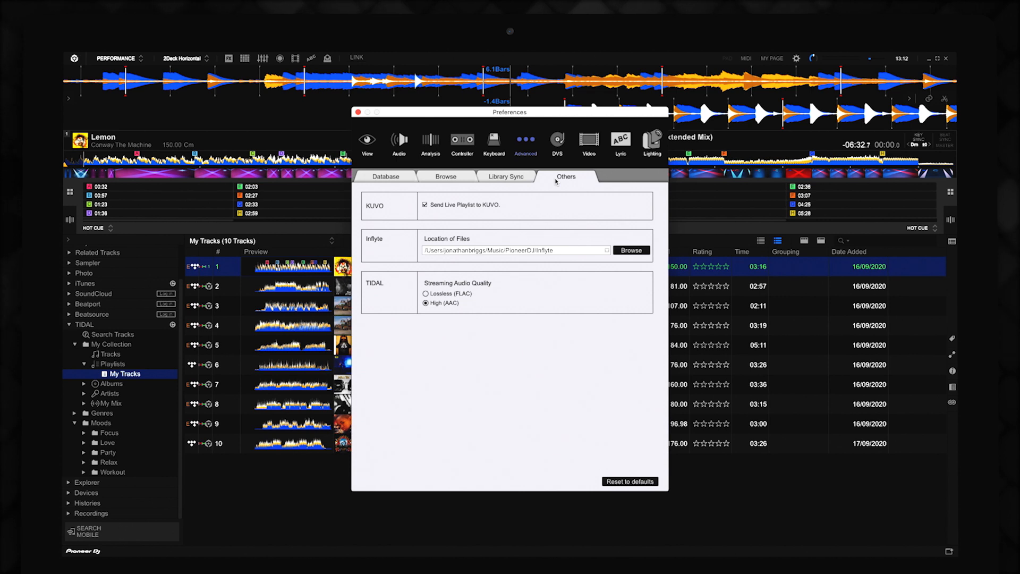
mouse_move(532, 209)
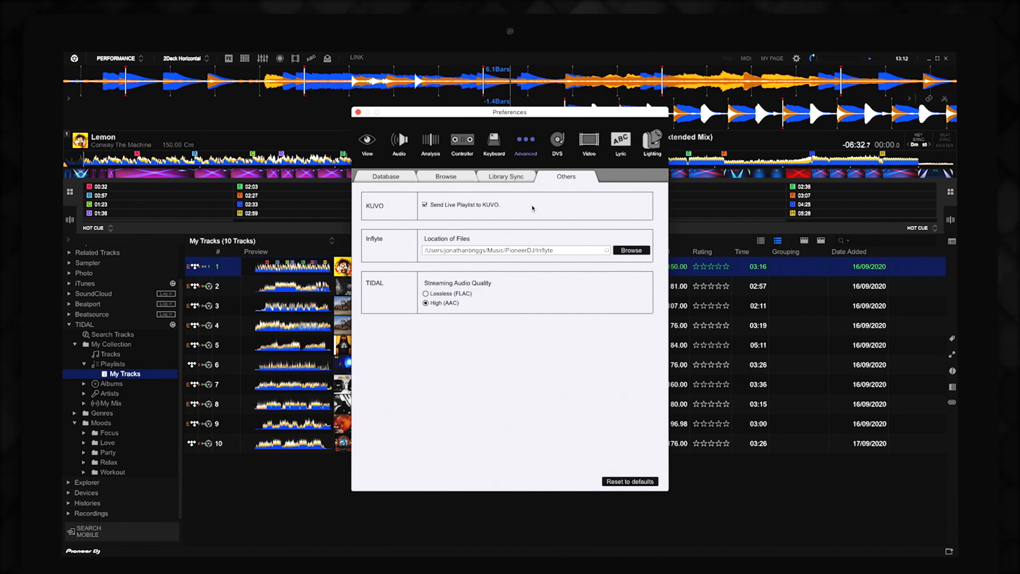
click(426, 293)
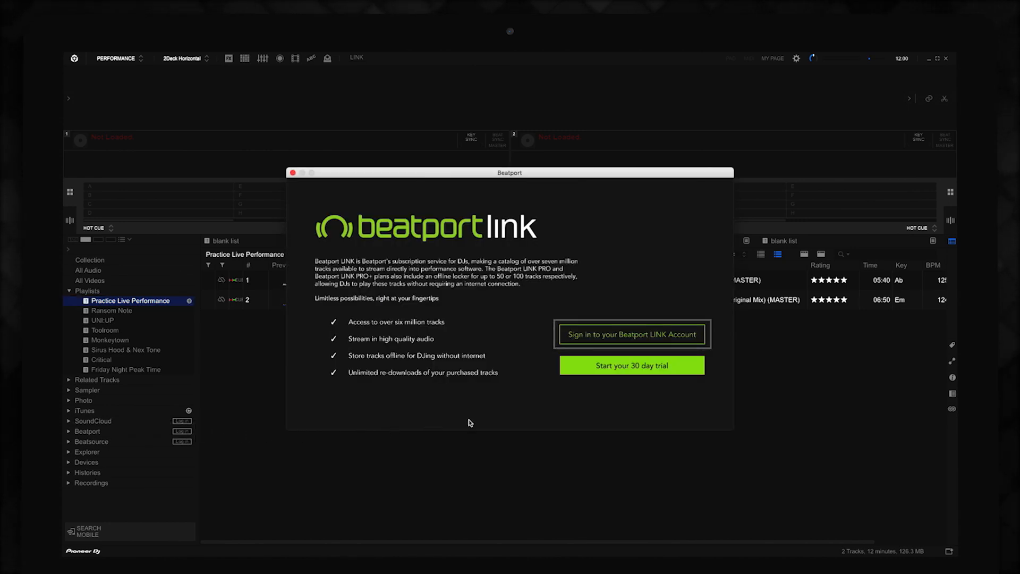
click(630, 333)
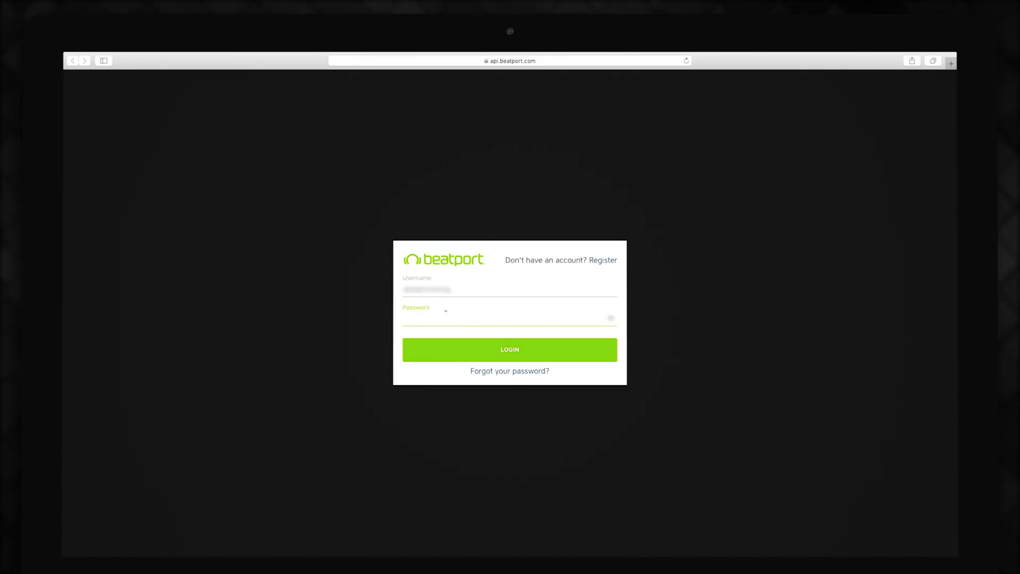
Submit the Beatport username and password to link Beatport to rekordbox
click(509, 349)
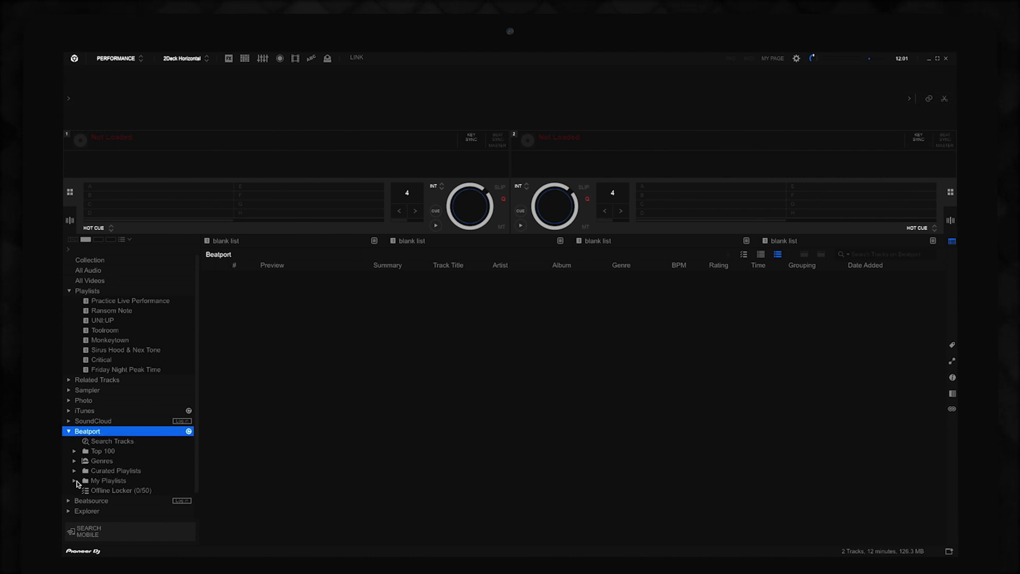
Open Beatport's 'Beatport tracks for rekordbox' playlist, the Big Room and Deep House genres, and a curated playlist
click(74, 480)
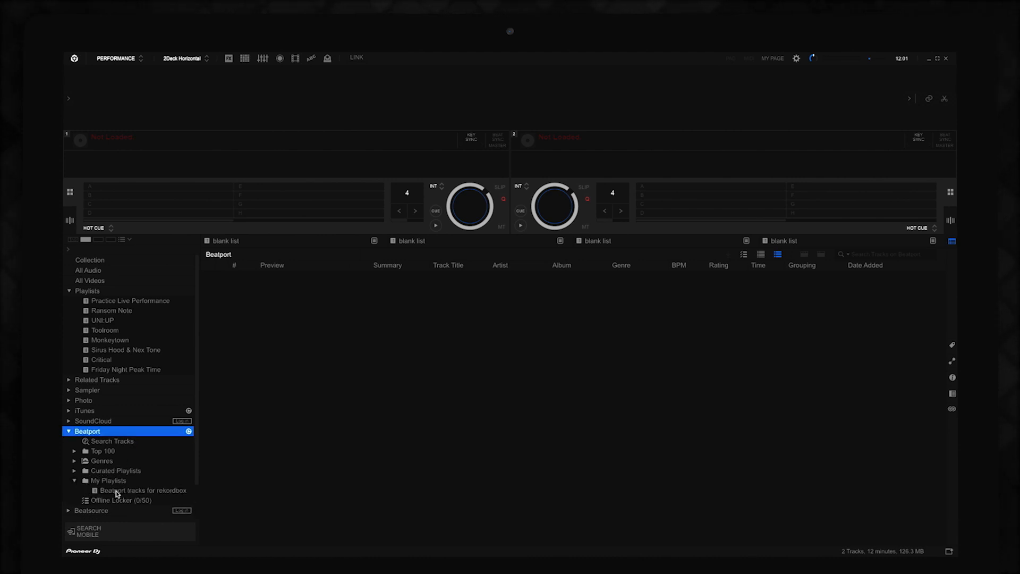
click(143, 489)
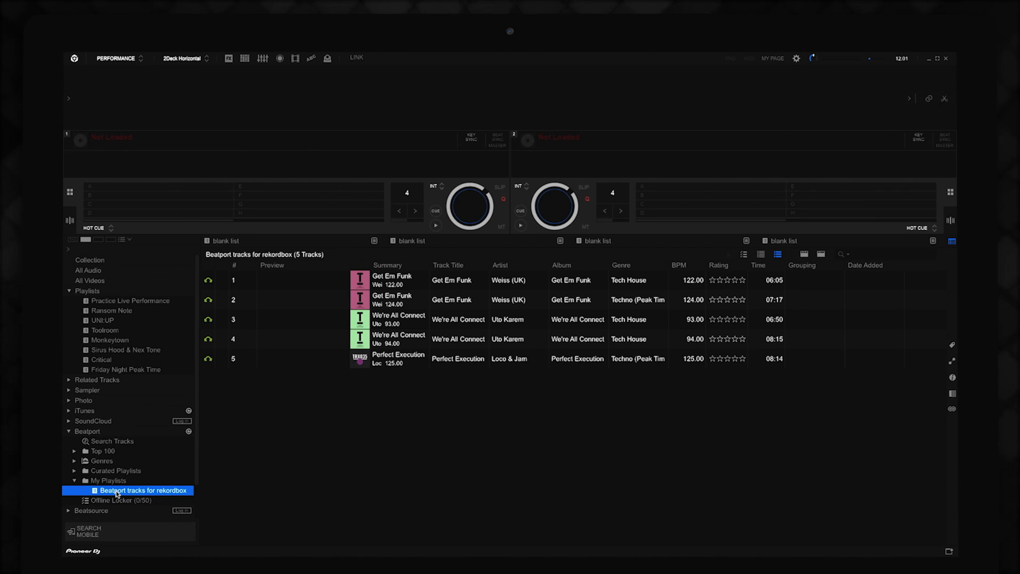
click(102, 460)
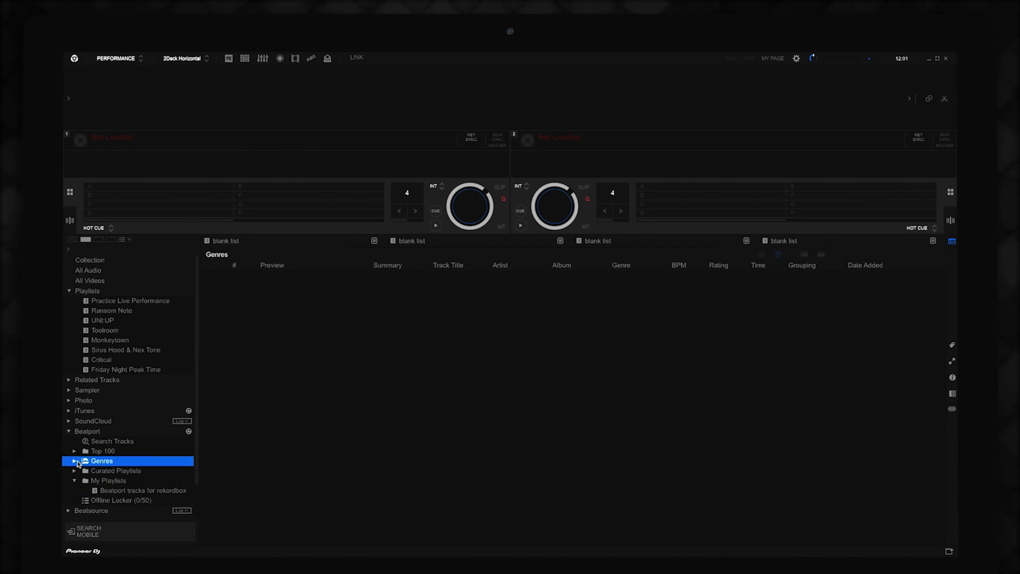
click(74, 461)
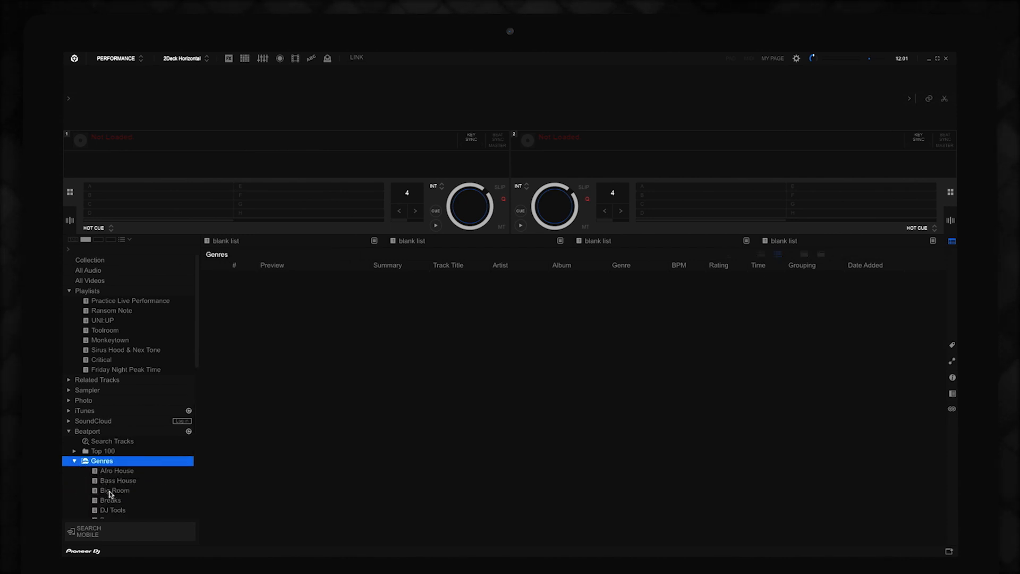
click(115, 490)
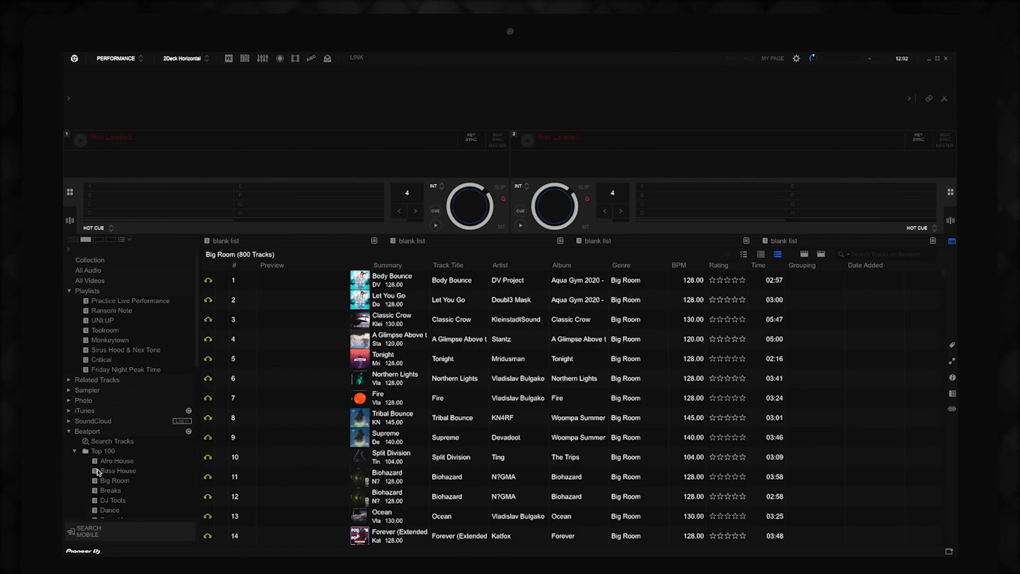
click(119, 504)
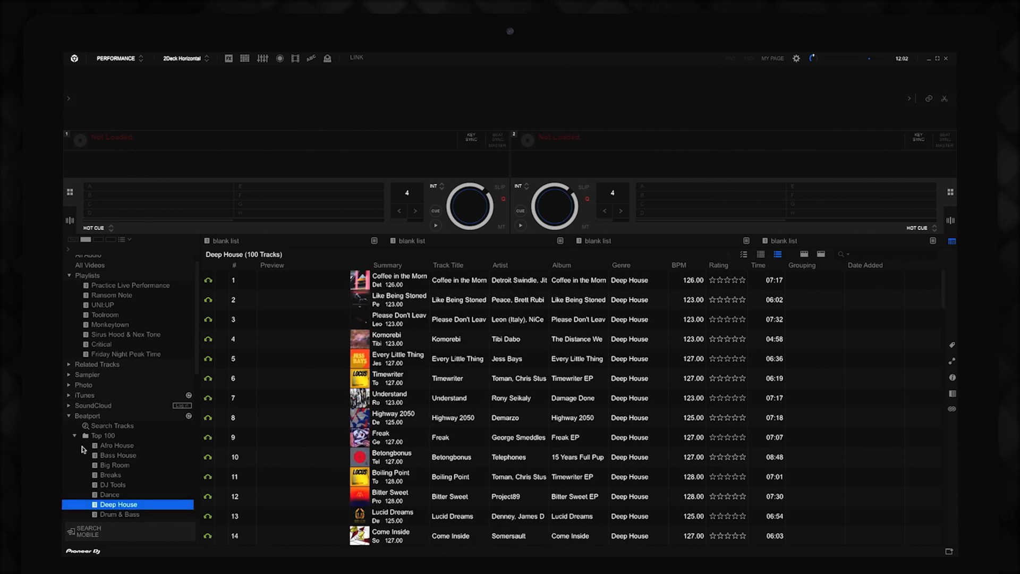
click(112, 493)
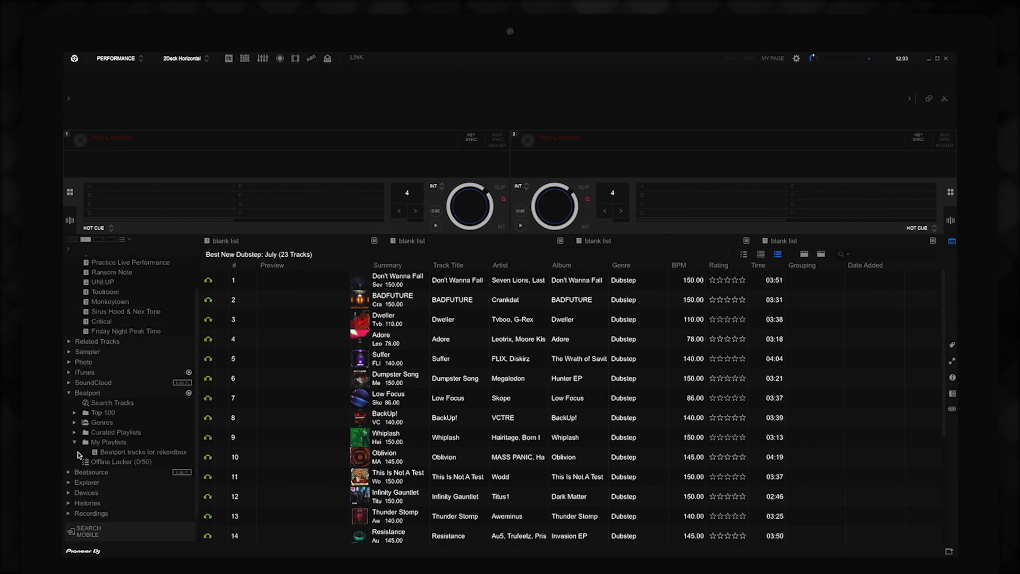
click(76, 432)
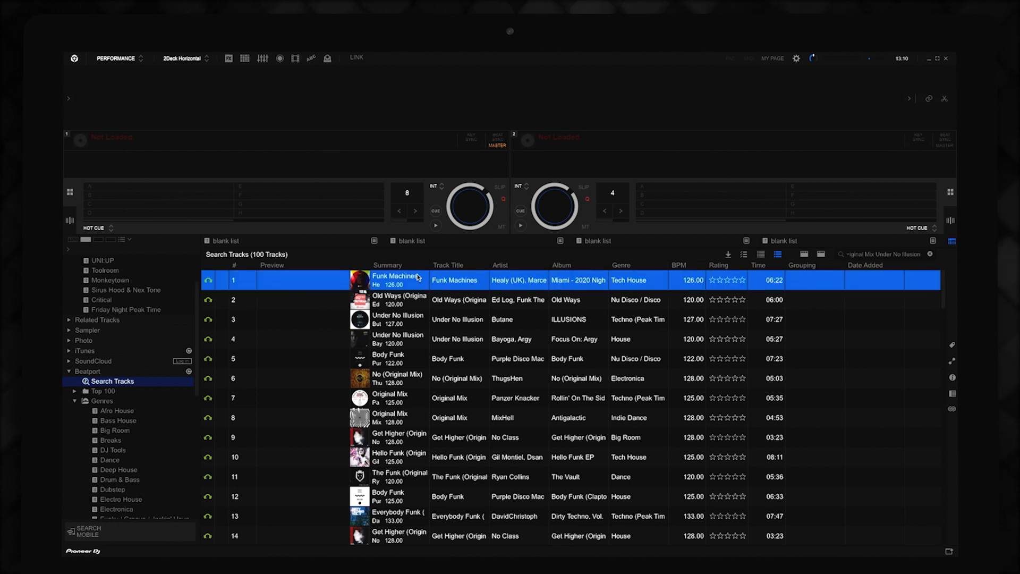
Load Funk Machines onto deck 1 and add it to the Friday Night Peak Time playlist
double_click(397, 280)
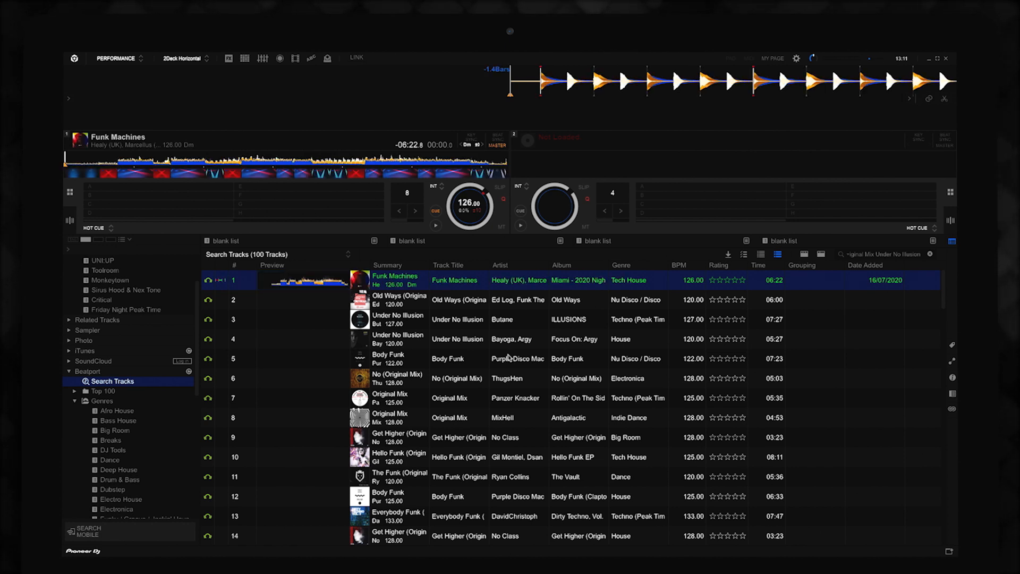
click(395, 280)
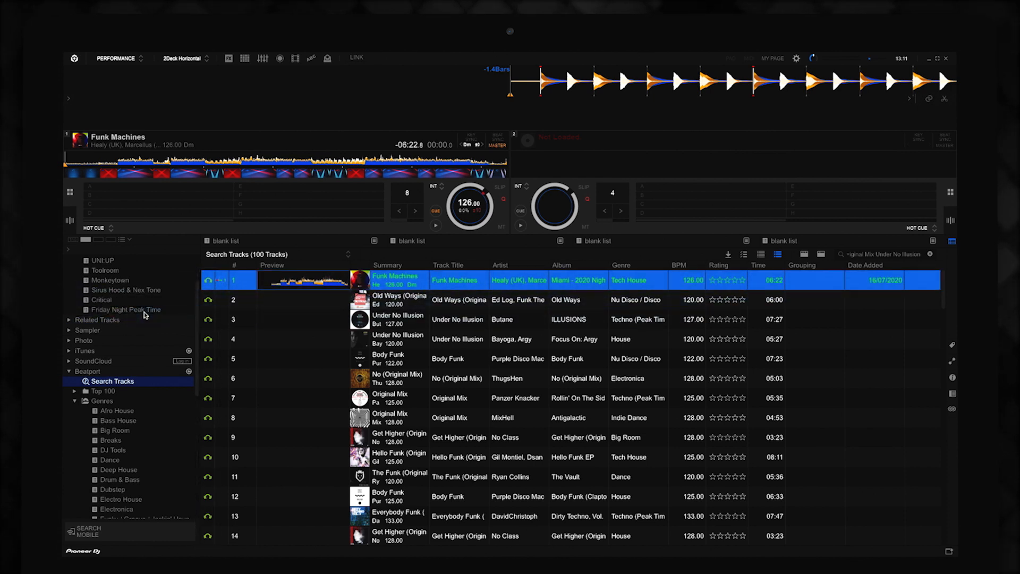
click(127, 310)
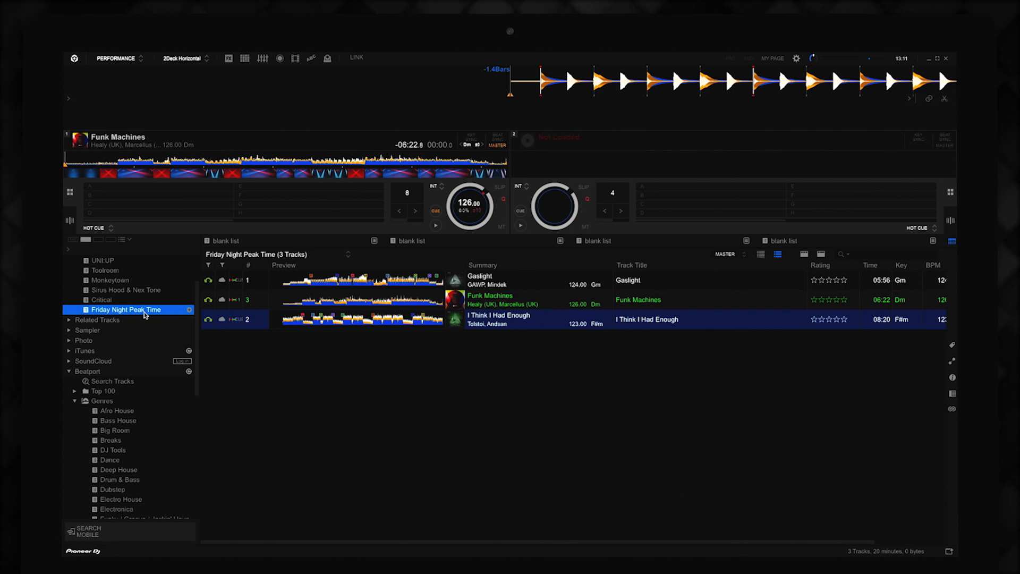
mouse_move(127, 210)
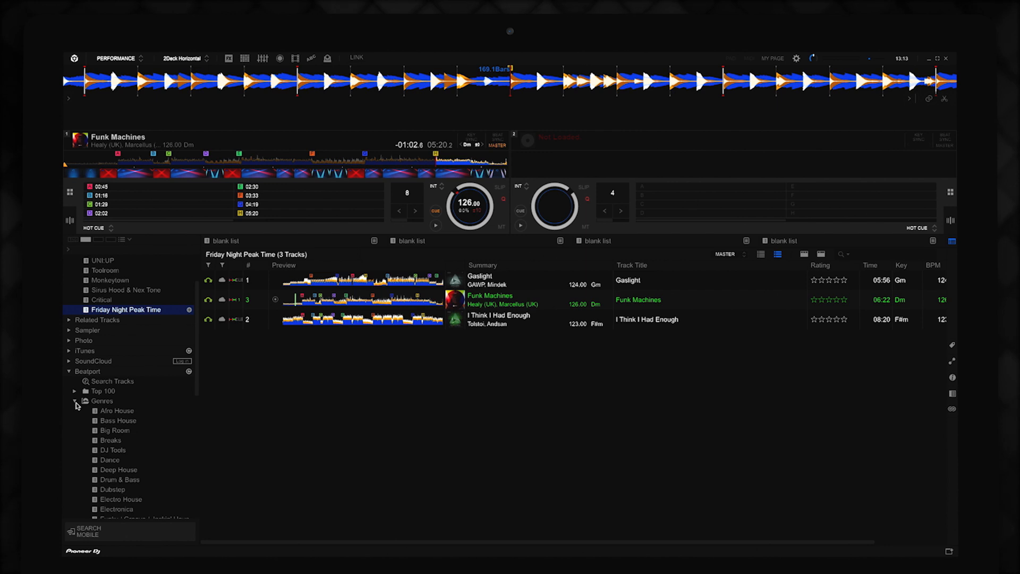
Store Get Em Funk from 'Beatport tracks for rekordbox' offline, filling the locker to 1/50
click(119, 461)
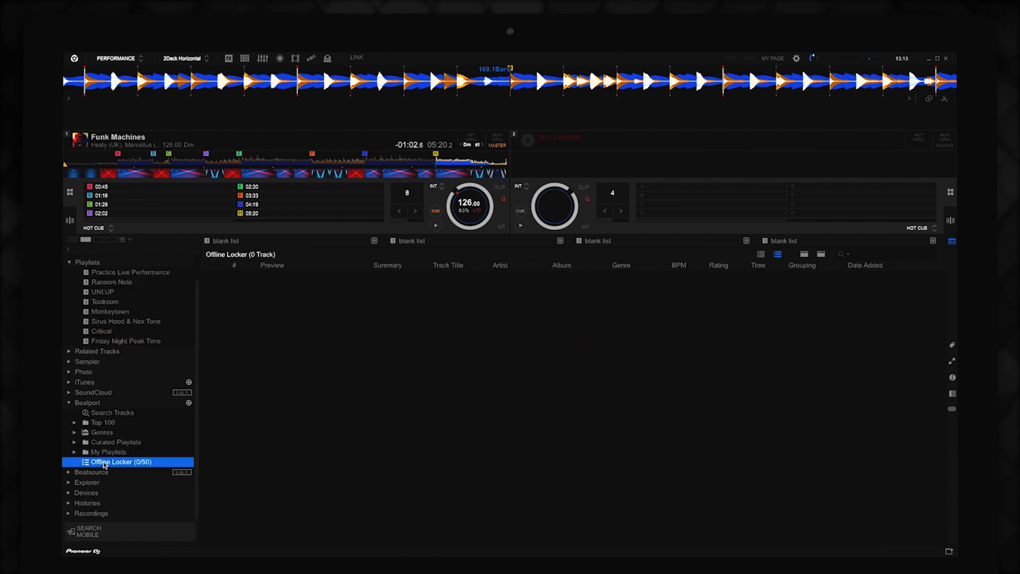
click(108, 452)
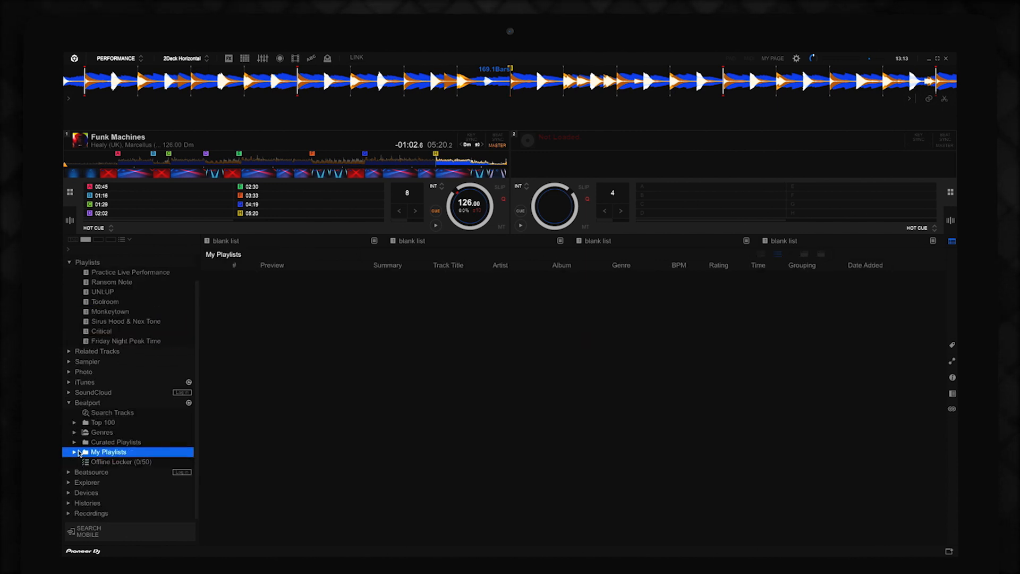
click(73, 452)
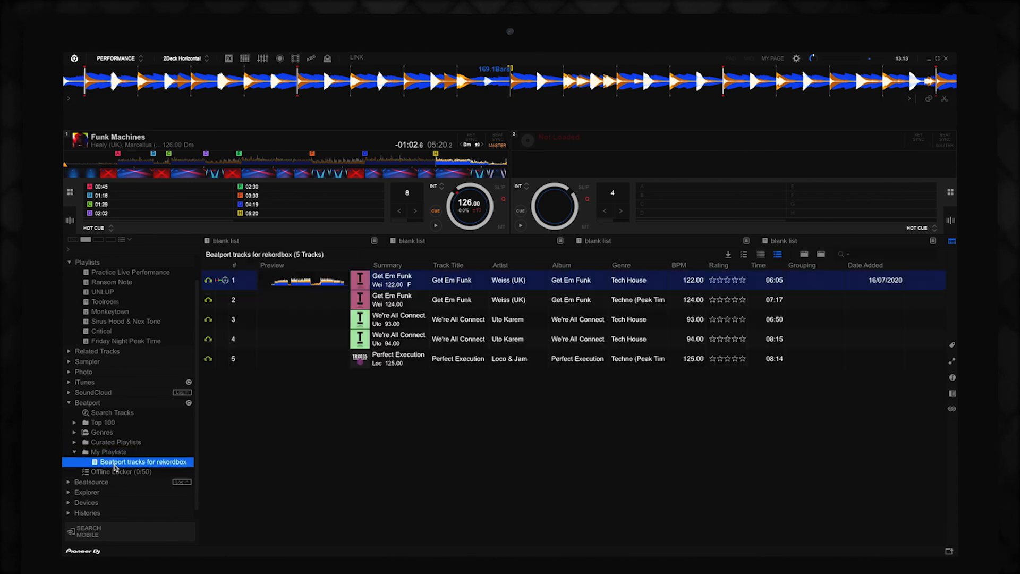
mouse_move(421, 337)
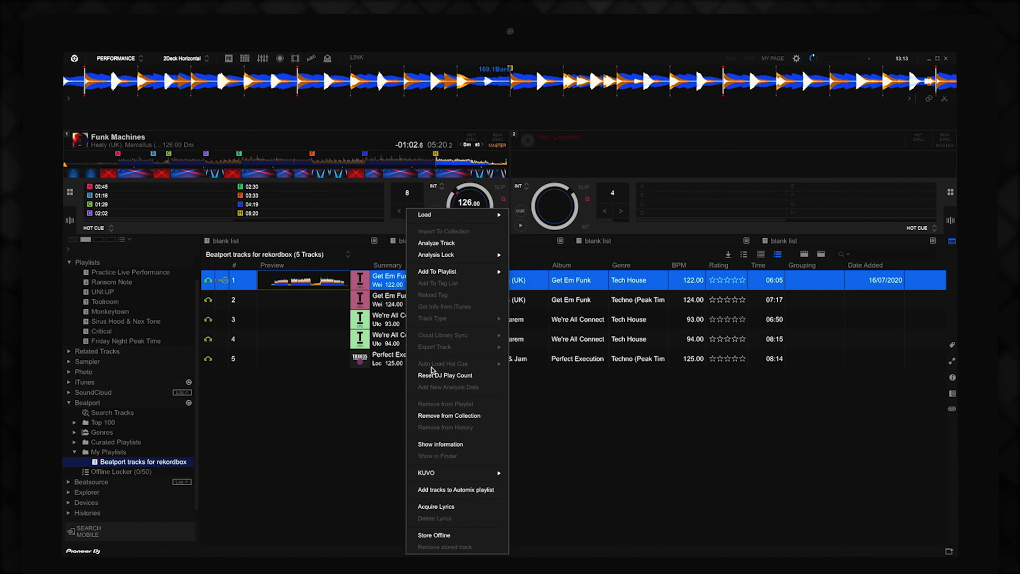
mouse_move(434, 534)
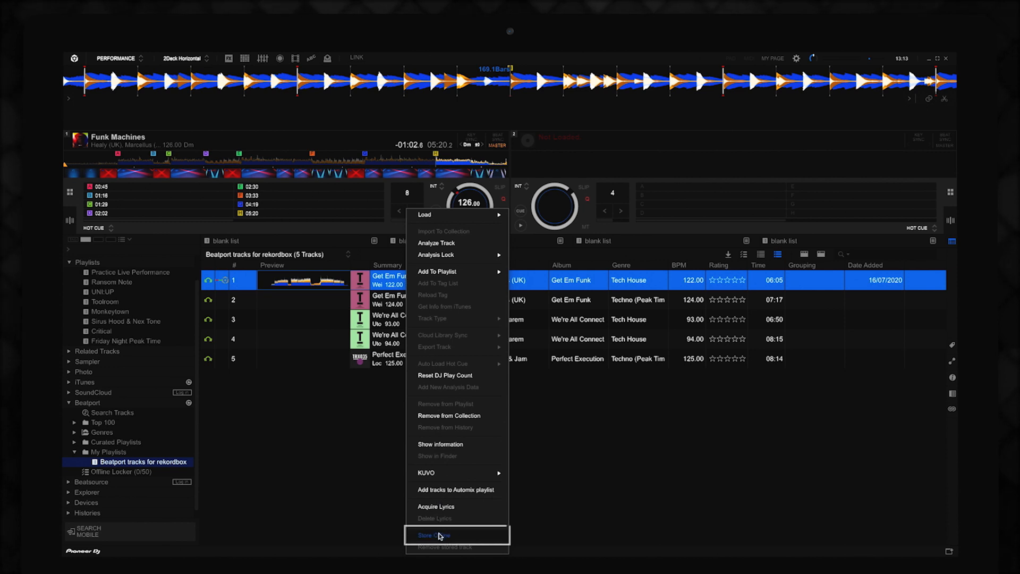
click(433, 535)
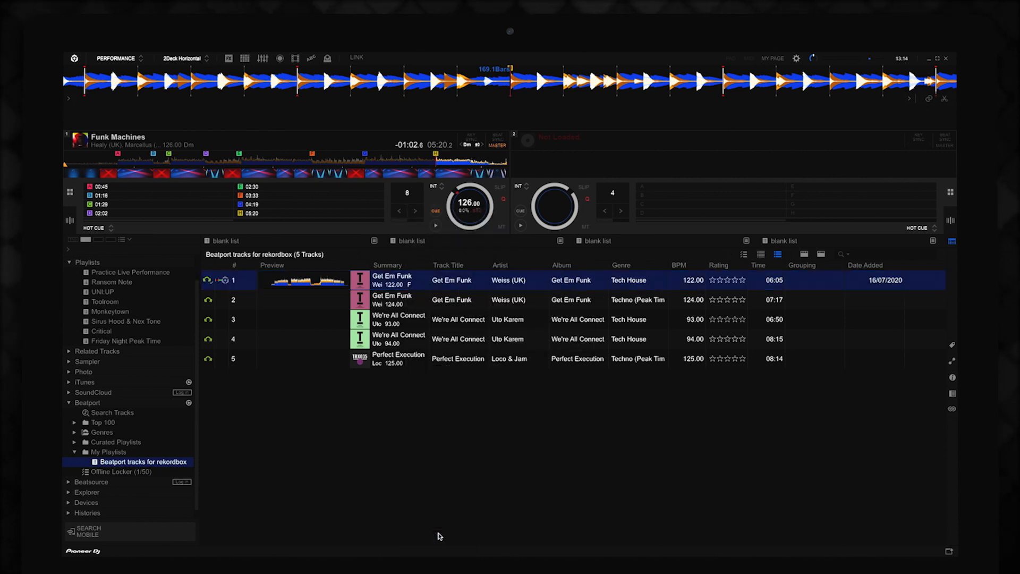
mouse_move(301, 502)
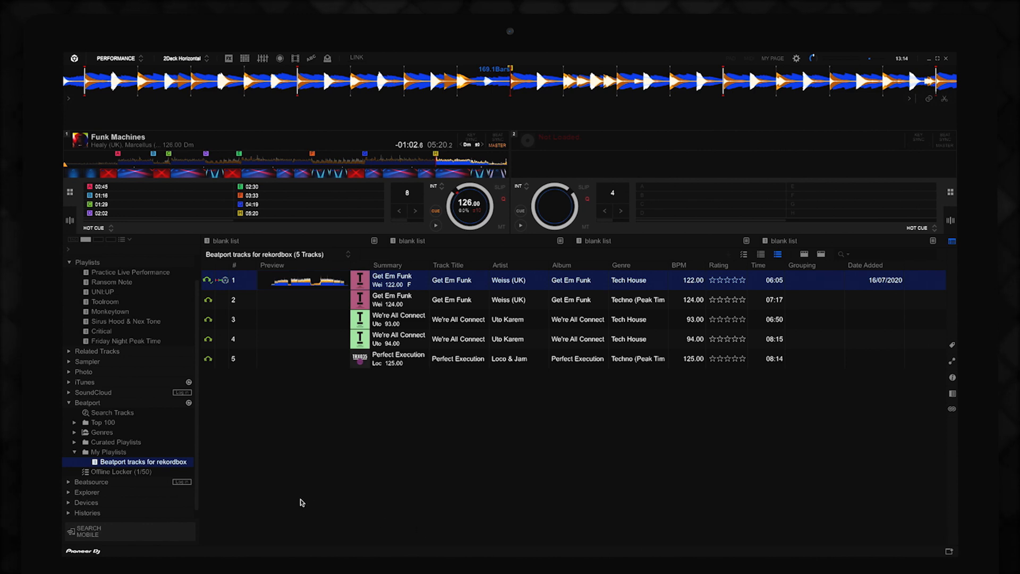
click(120, 472)
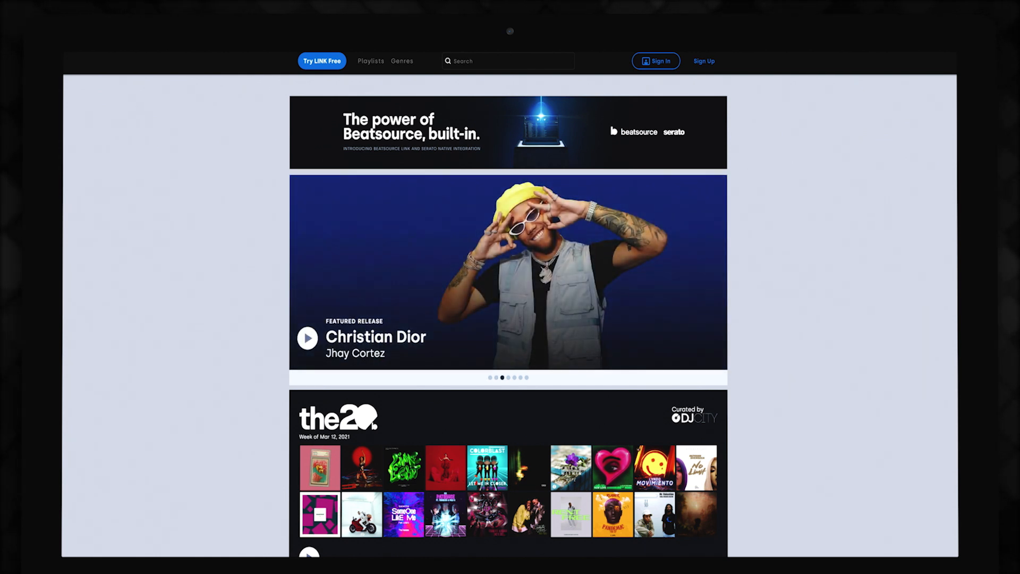
Scroll the Beatsource homepage through the20, VIP Crates, Featured Playlists and Top 10
scroll(down, 3)
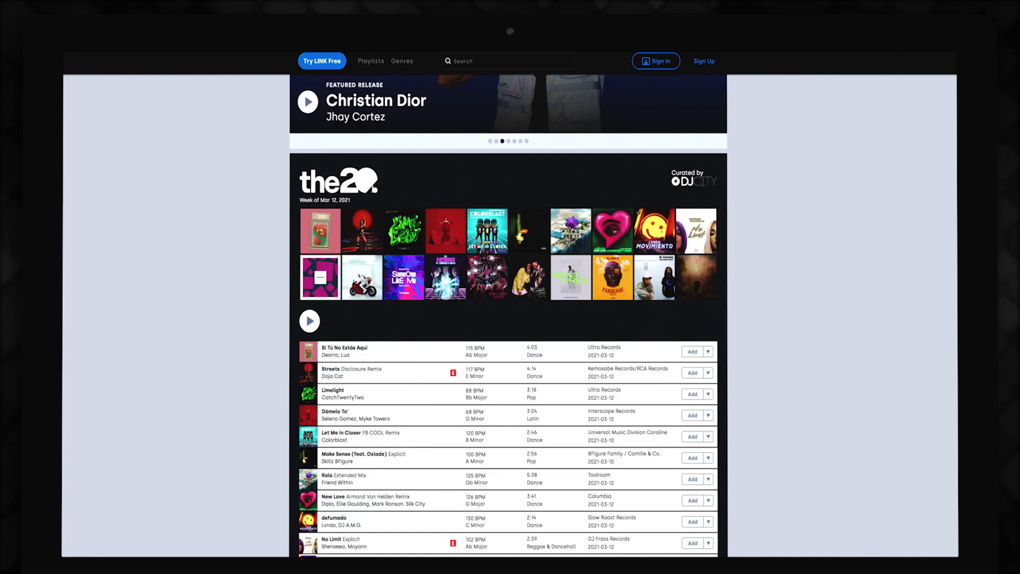
scroll(down, 3)
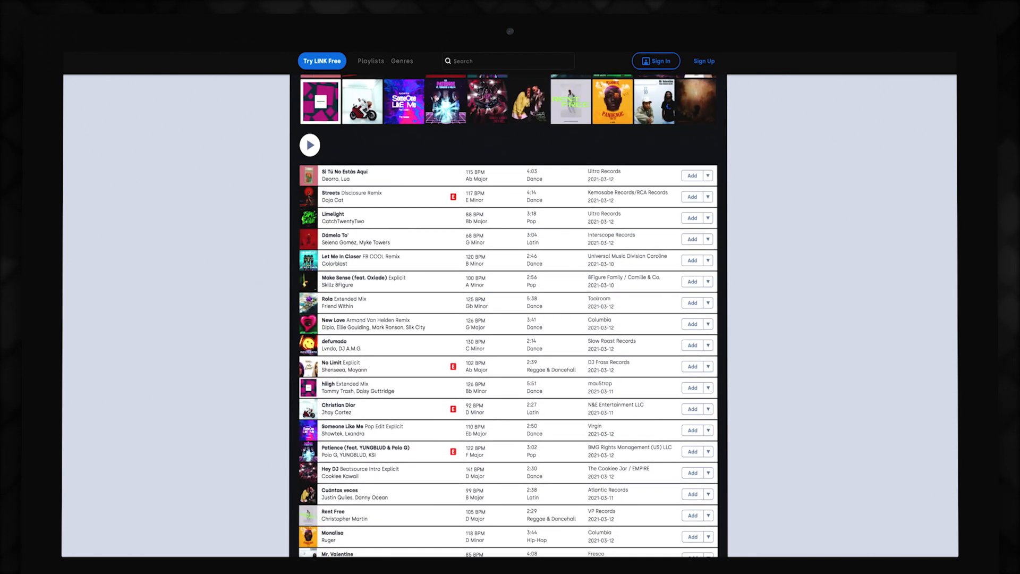
scroll(down, 3)
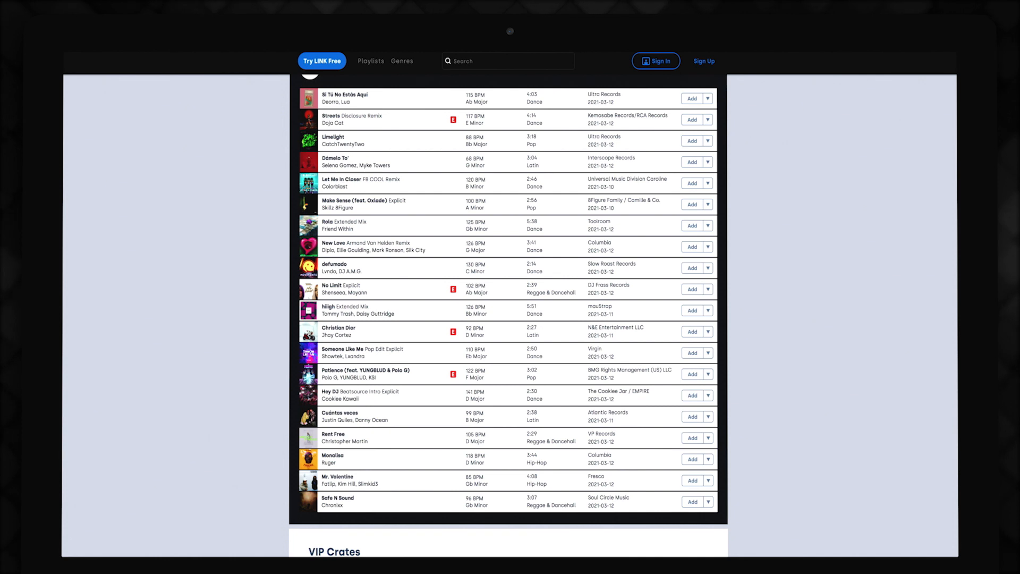
scroll(down, 3)
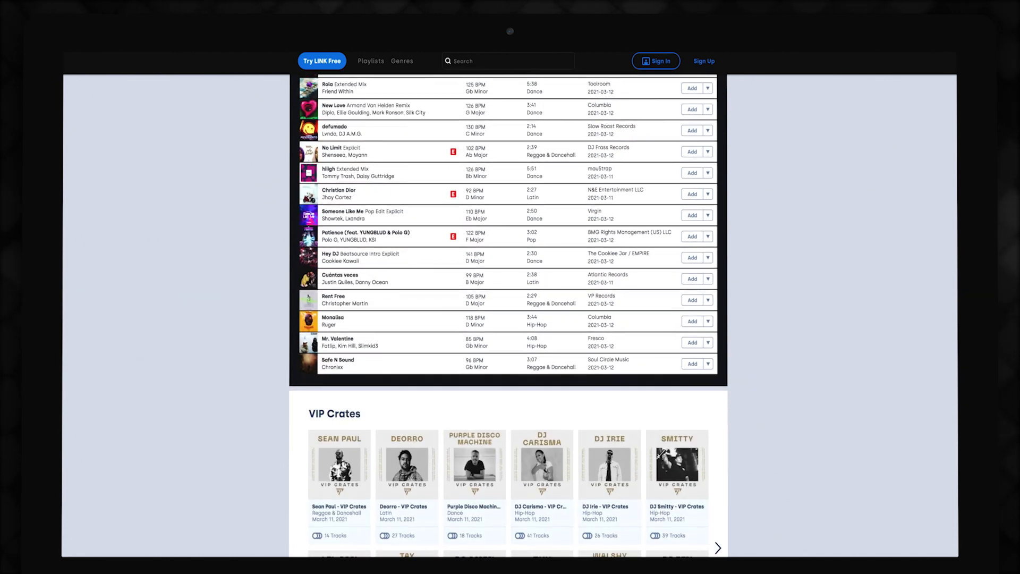
scroll(down, 3)
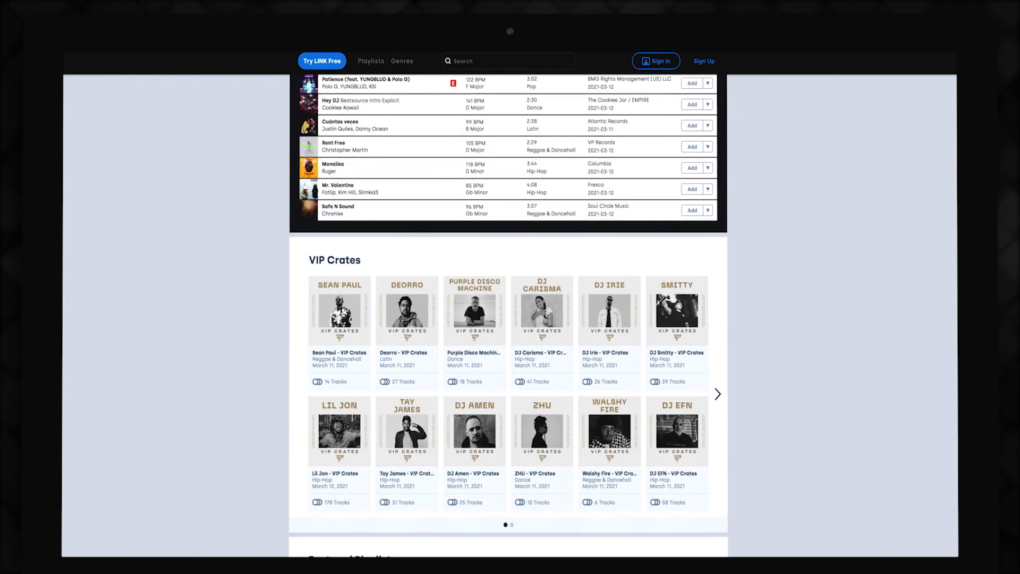
scroll(down, 3)
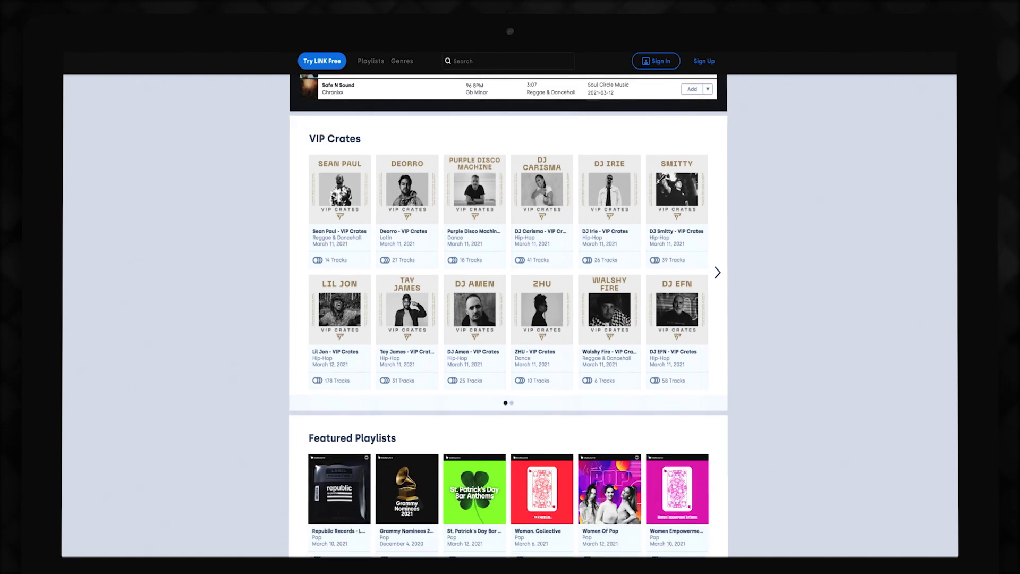
scroll(down, 3)
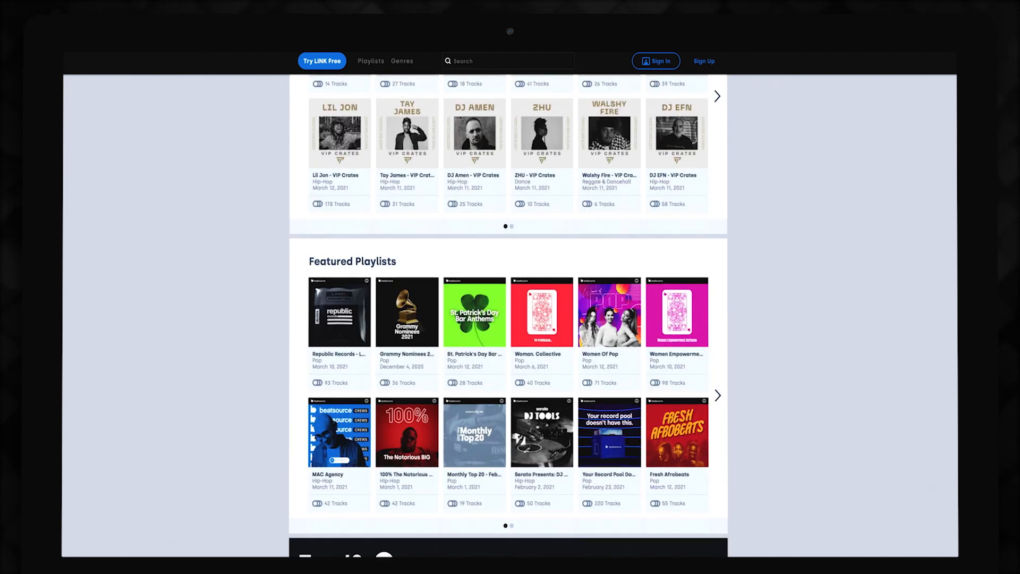
scroll(down, 3)
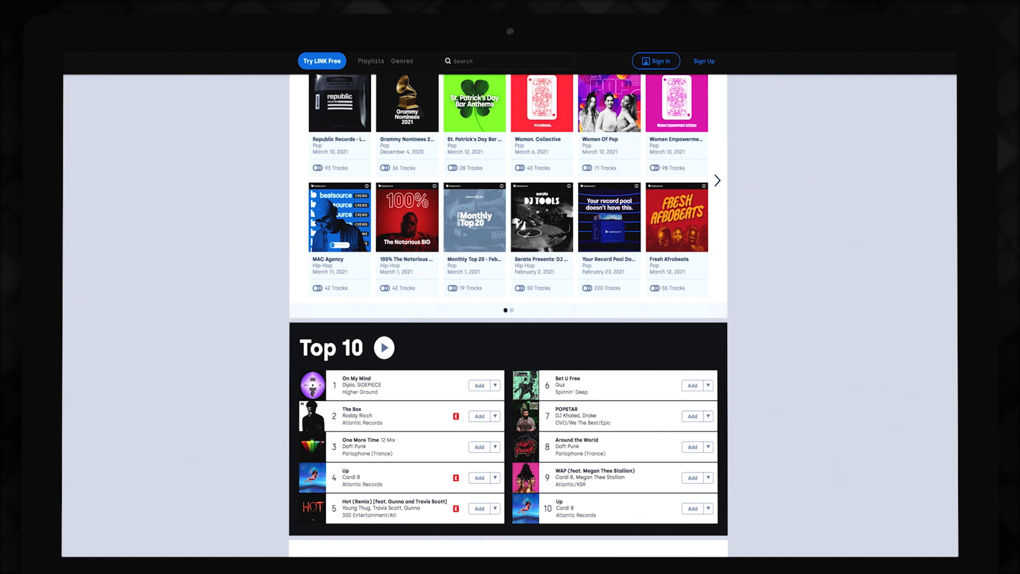
scroll(down, 3)
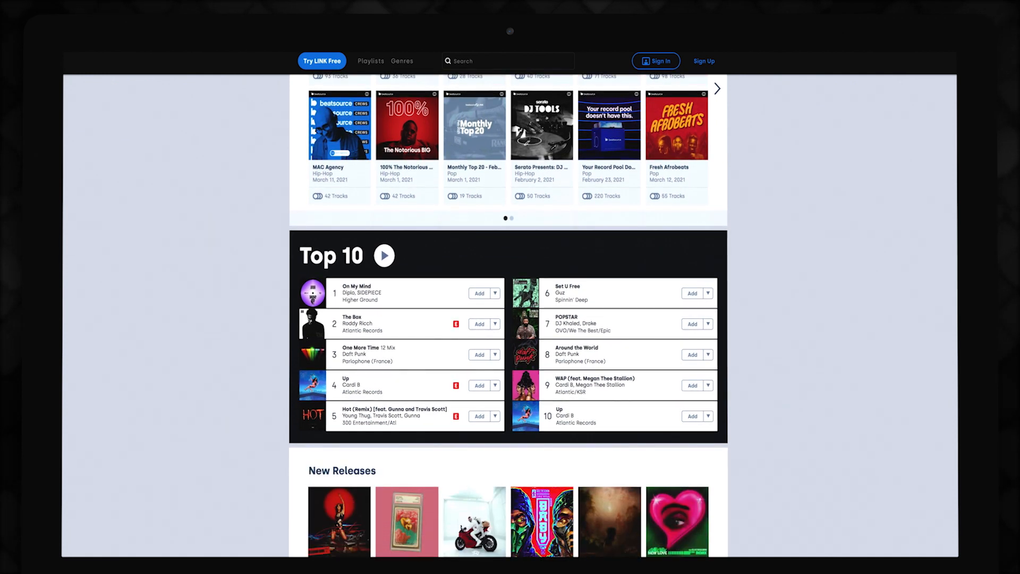
scroll(down, 3)
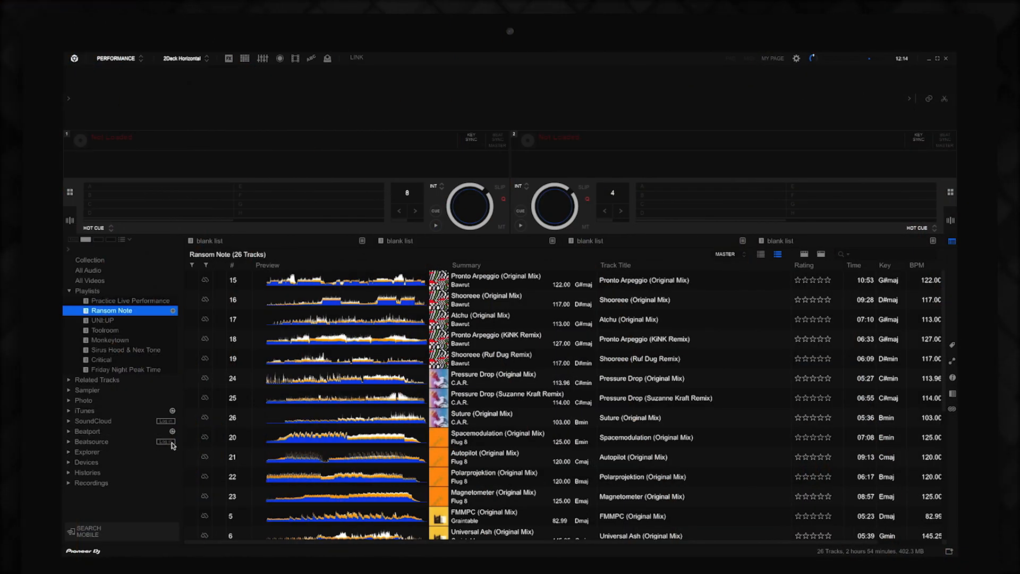
Open and expand Beatsource in the tree, then open Search Tracks and expand Top Tracks
click(165, 441)
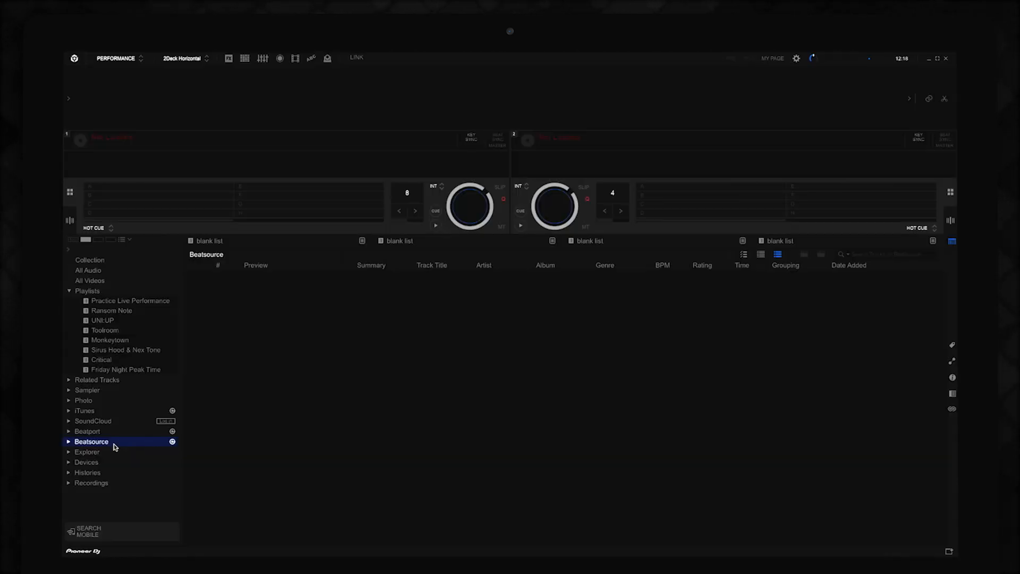
click(69, 441)
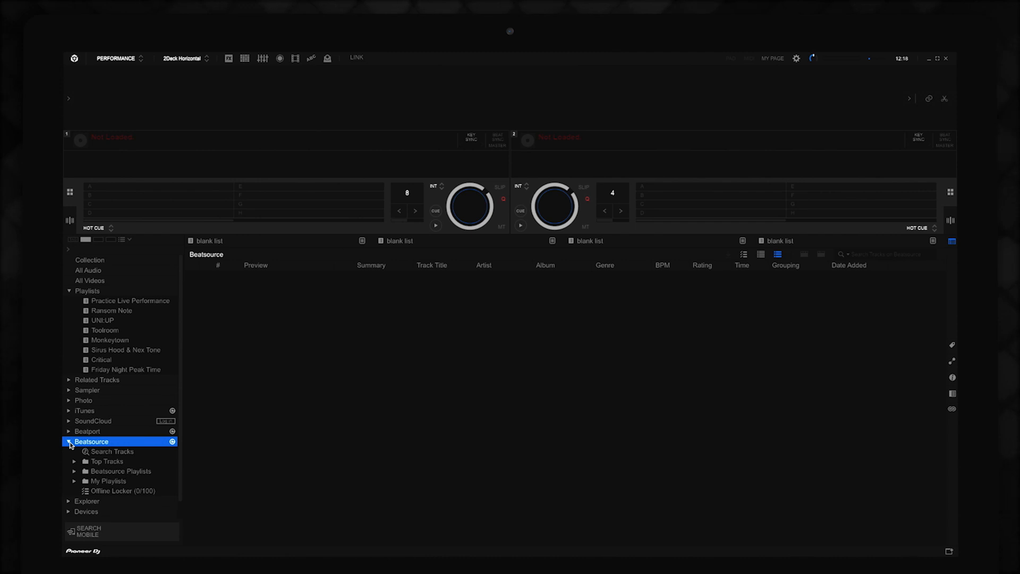
click(112, 451)
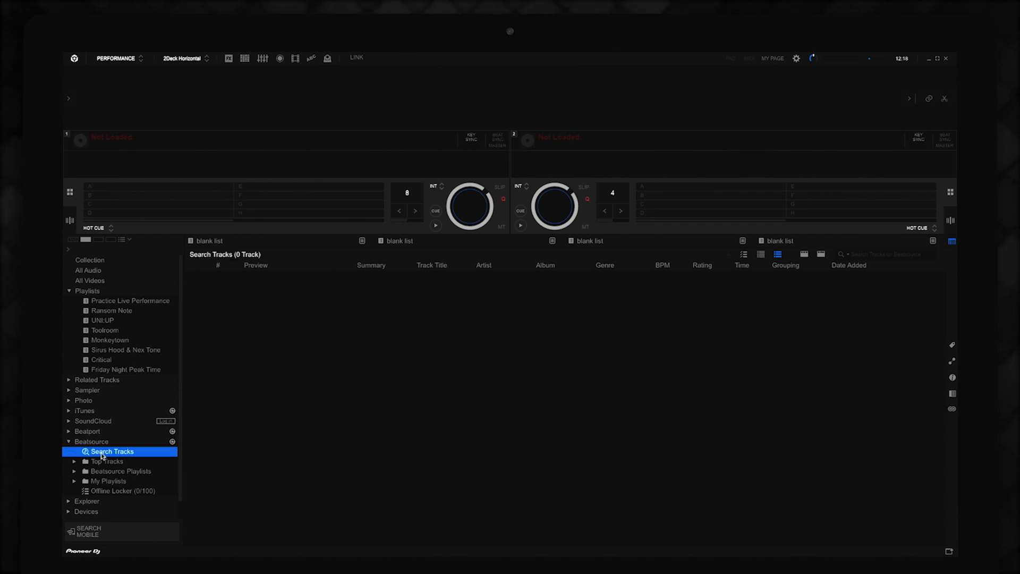
mouse_move(890, 261)
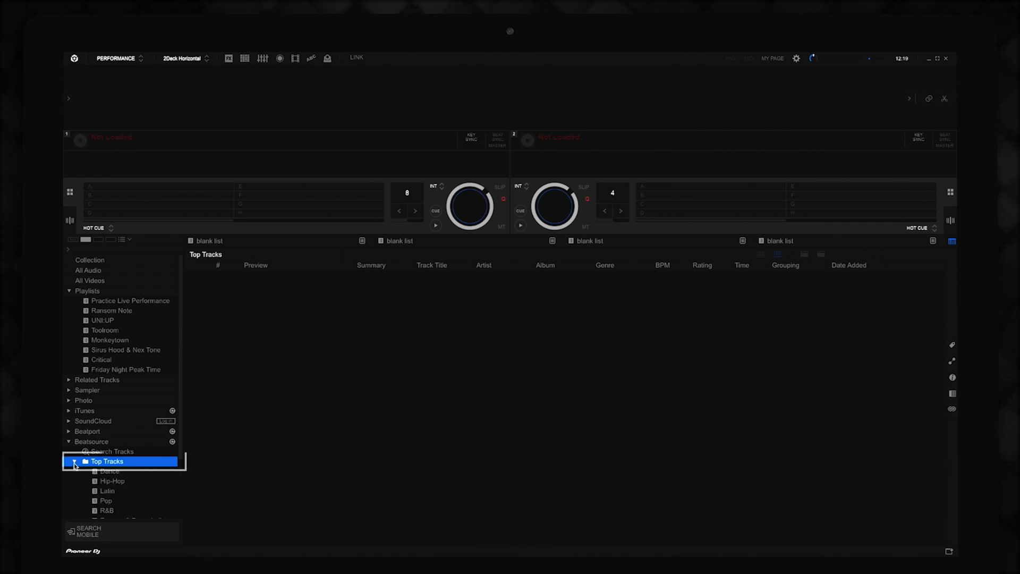
Open Beatsource's Dance top tracks and the Aluna - Dance Renaissance and Dance Essentials playlists
click(109, 471)
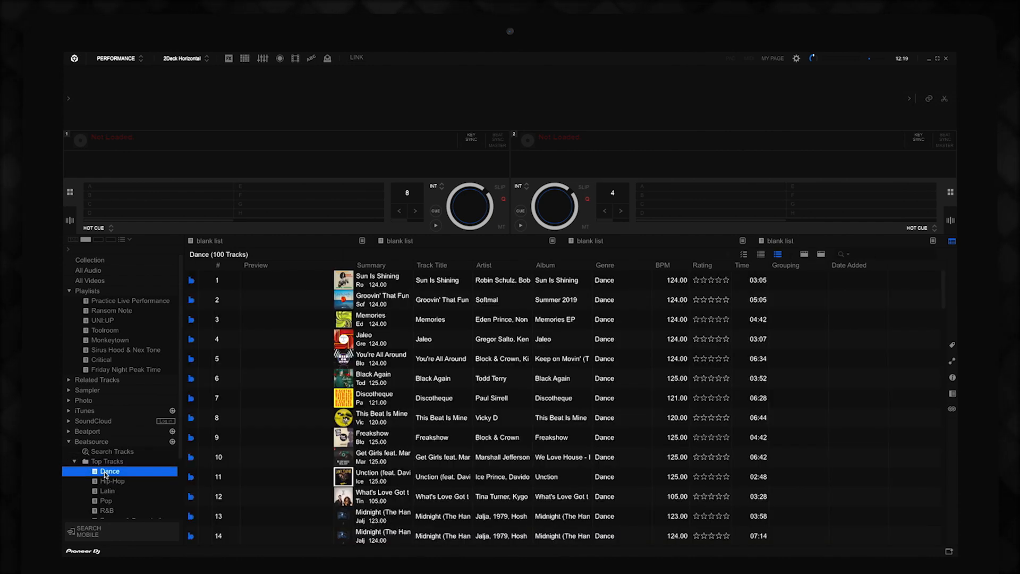
click(120, 471)
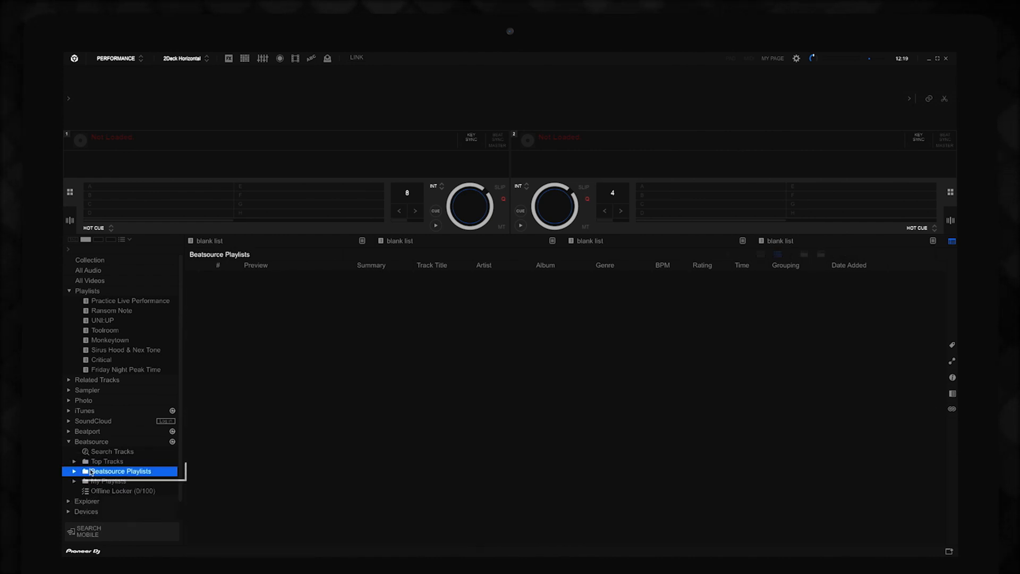
click(75, 471)
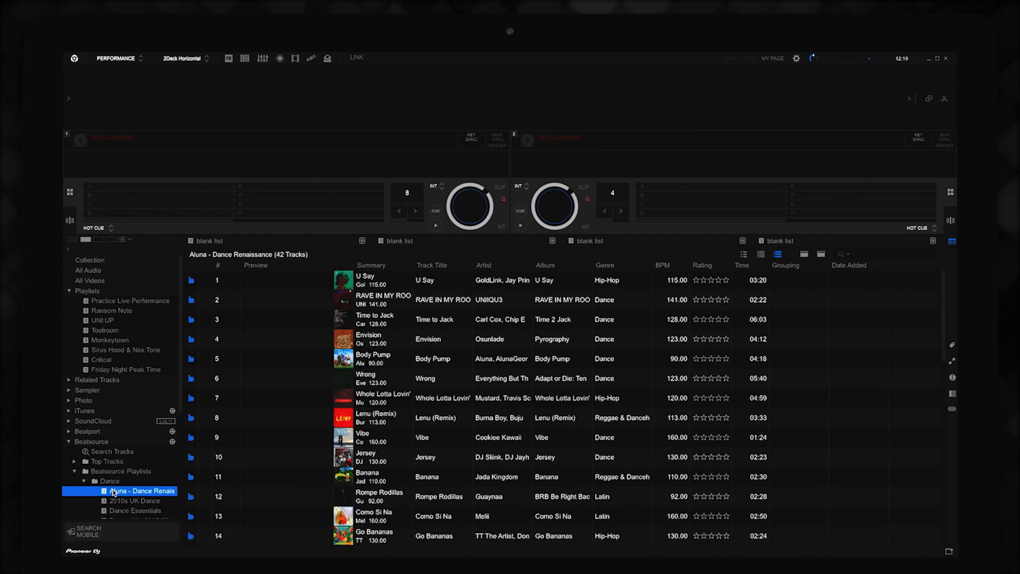
scroll(down, 3)
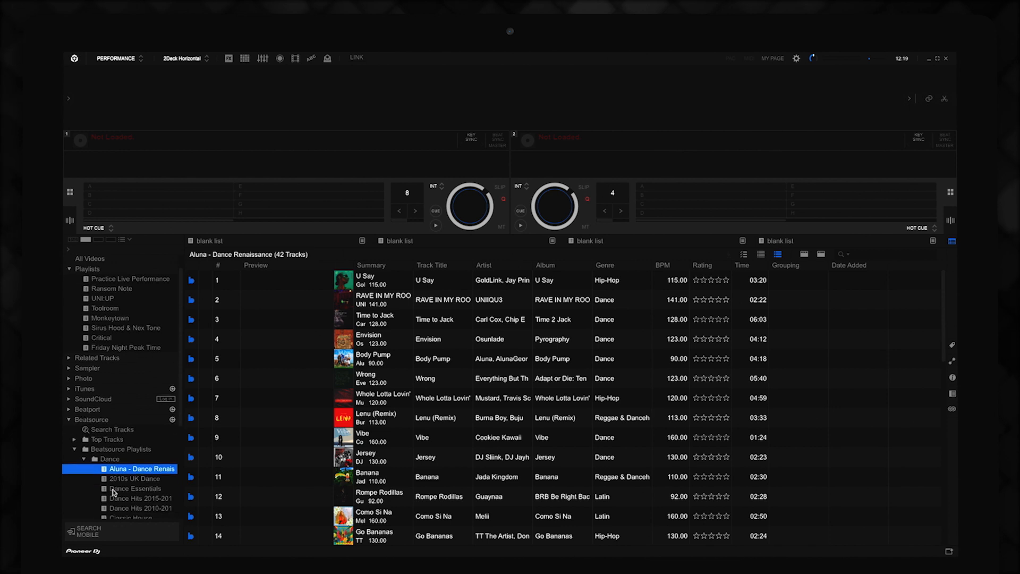
click(134, 489)
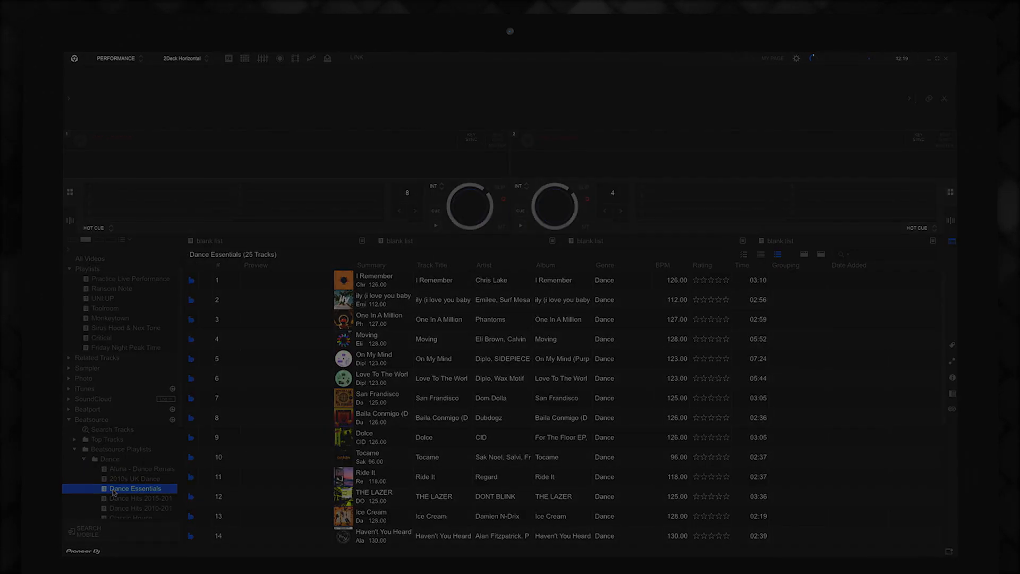
Expand Beatsource My Playlists and open the five-track Beatsource Tracks playlist
click(108, 462)
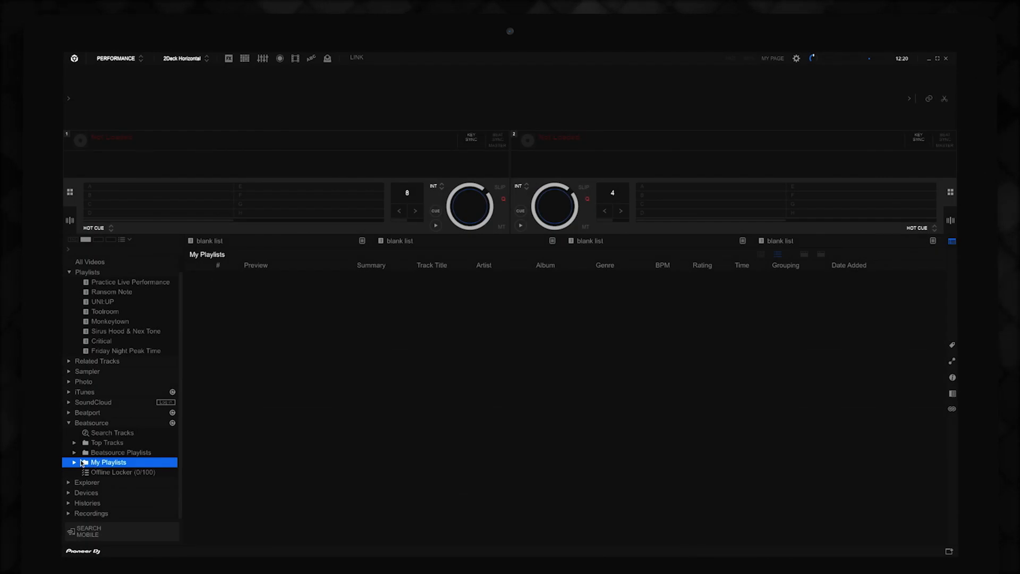
click(74, 462)
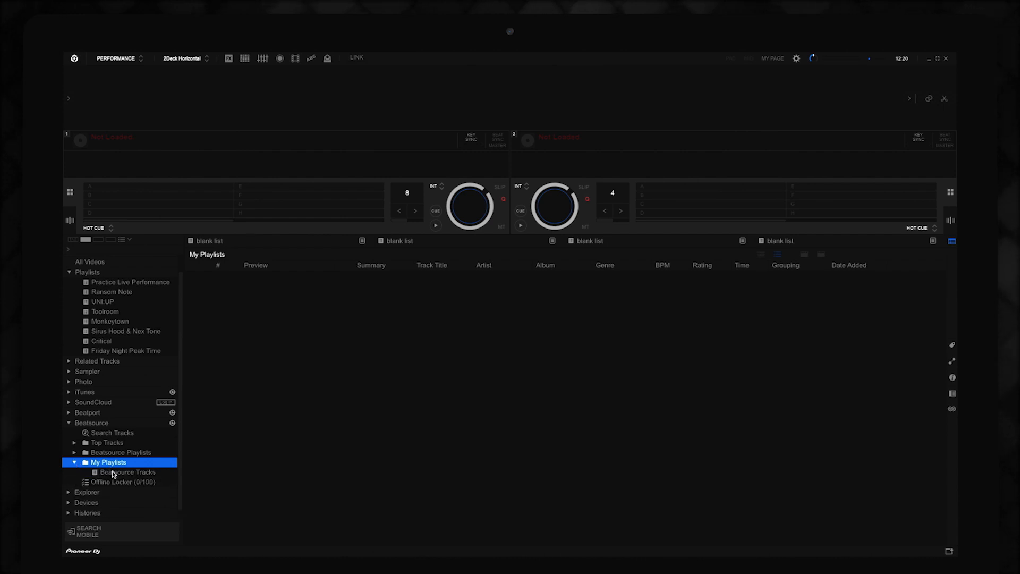
click(128, 472)
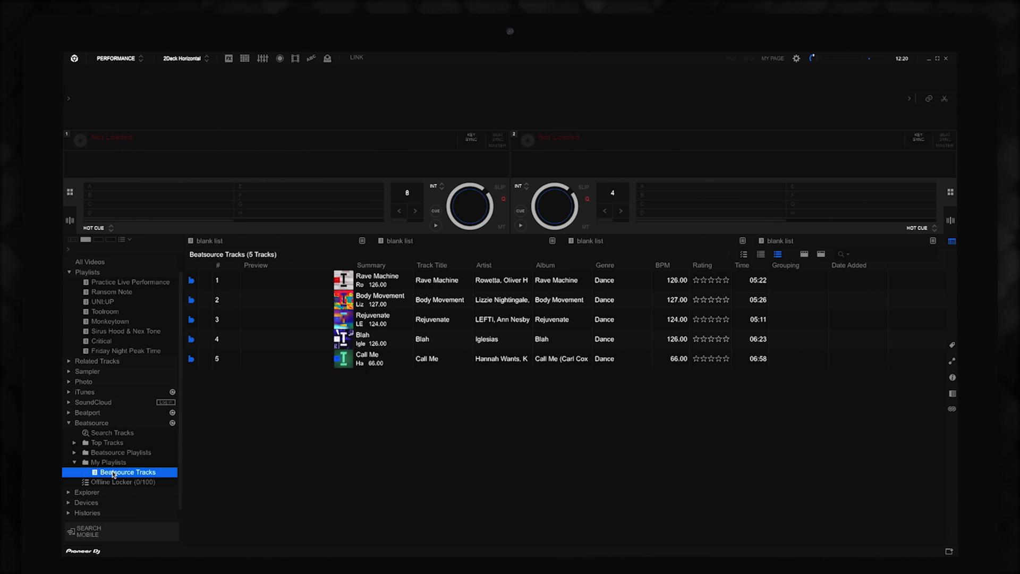
Switch to the SoundCloud website and scroll through its trending tracks
click(93, 401)
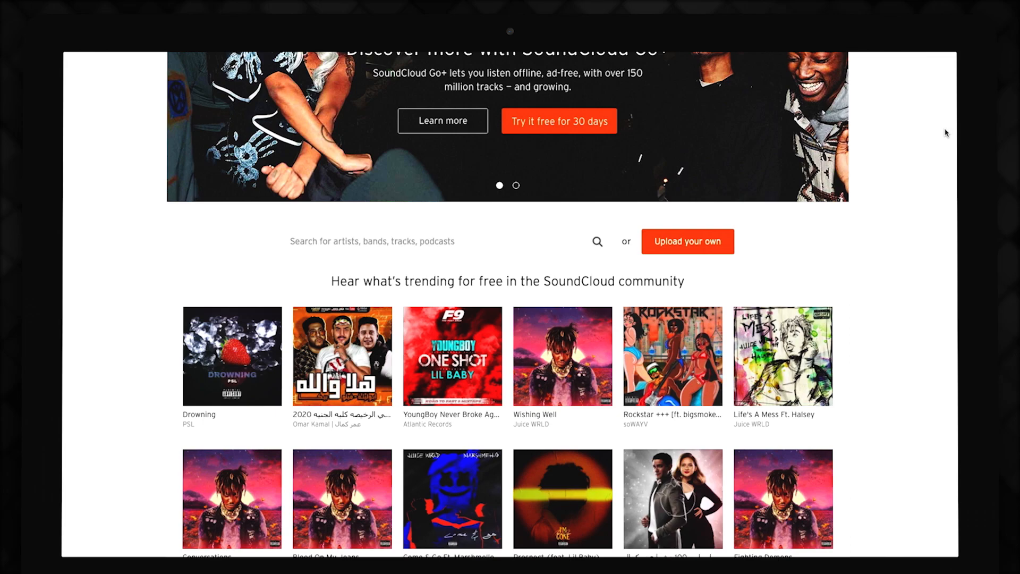
scroll(down, 3)
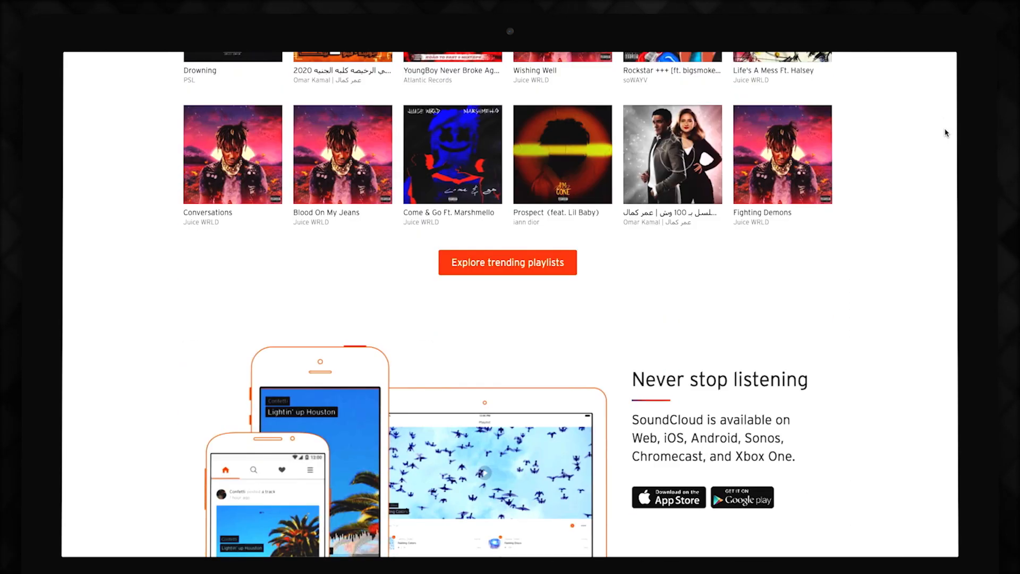
scroll(down, 3)
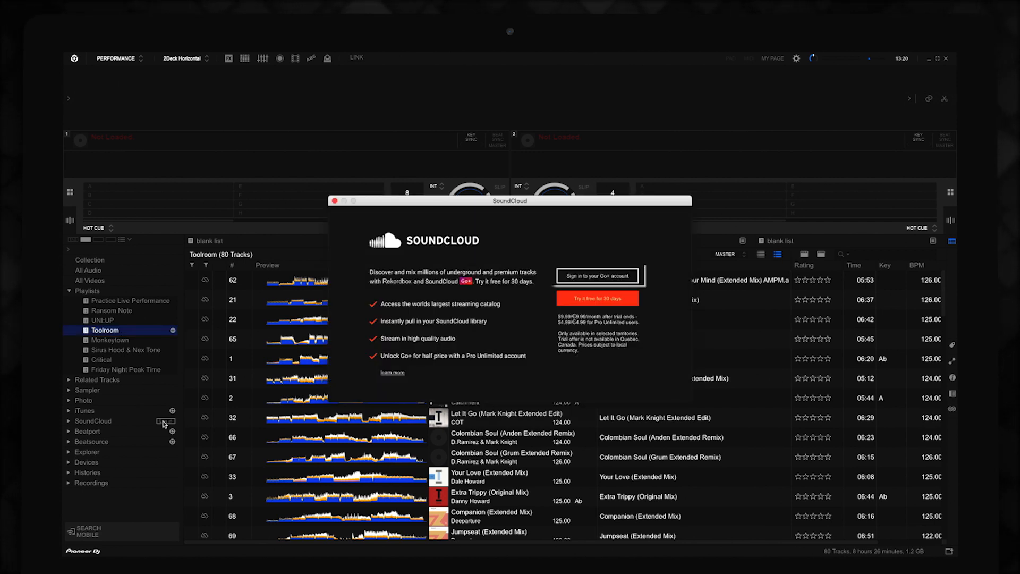
Sign in to the SoundCloud Go+ account, pass the reCAPTCHA, and connect it to rekordbox
click(334, 200)
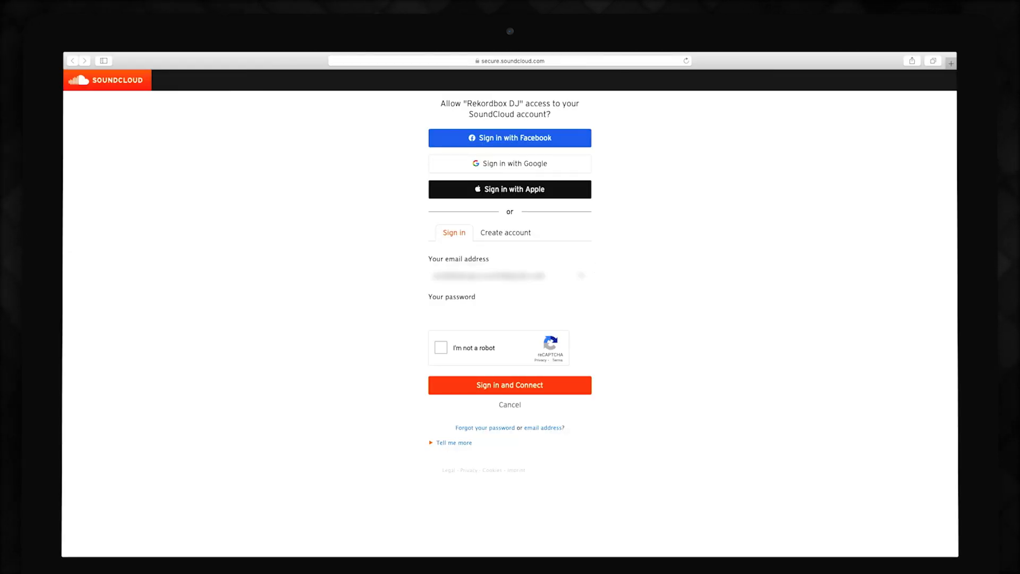
click(441, 347)
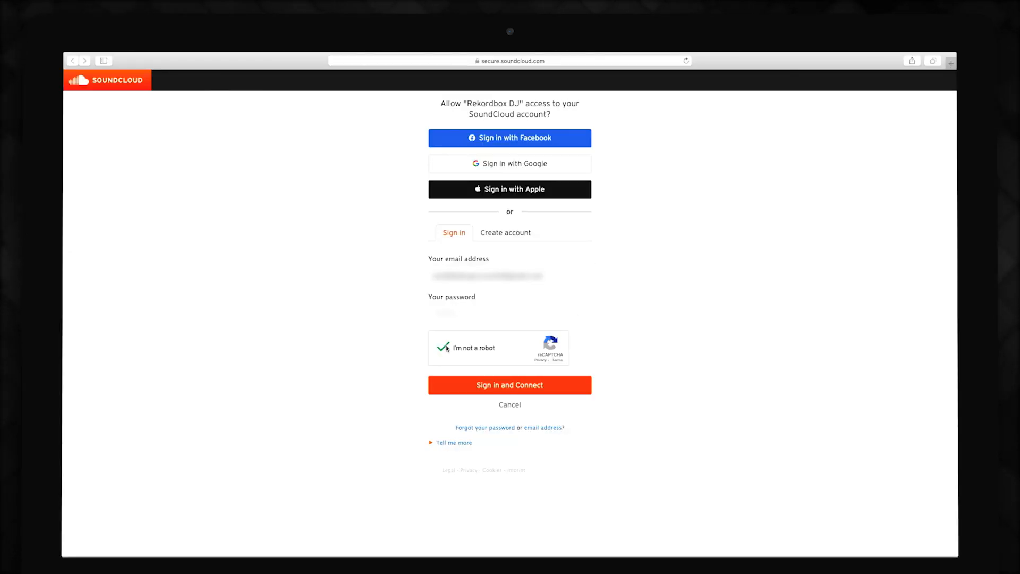
click(510, 385)
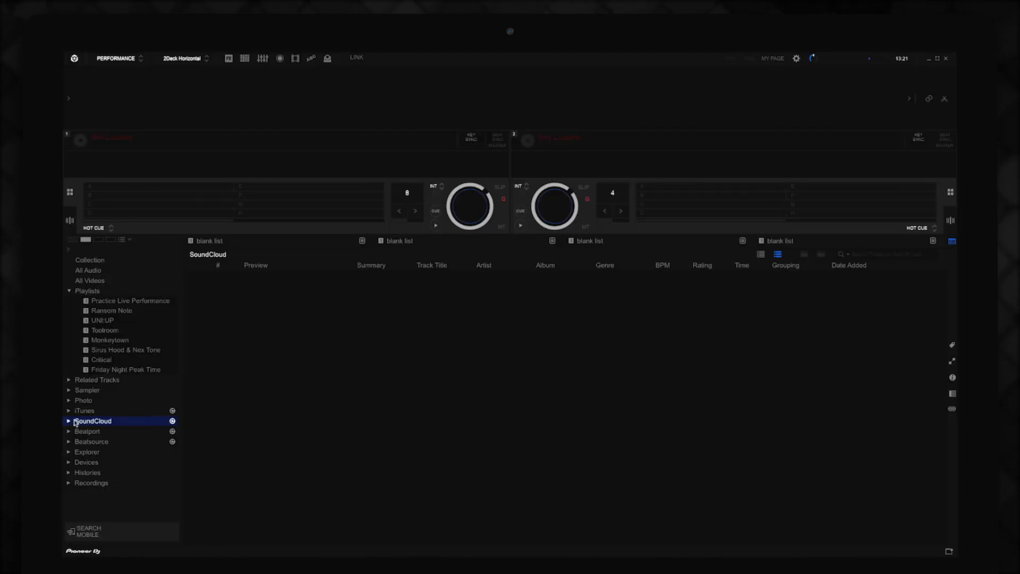
Expand the SoundCloud library and browse Likes and the Chasing Shadows playlist
click(70, 421)
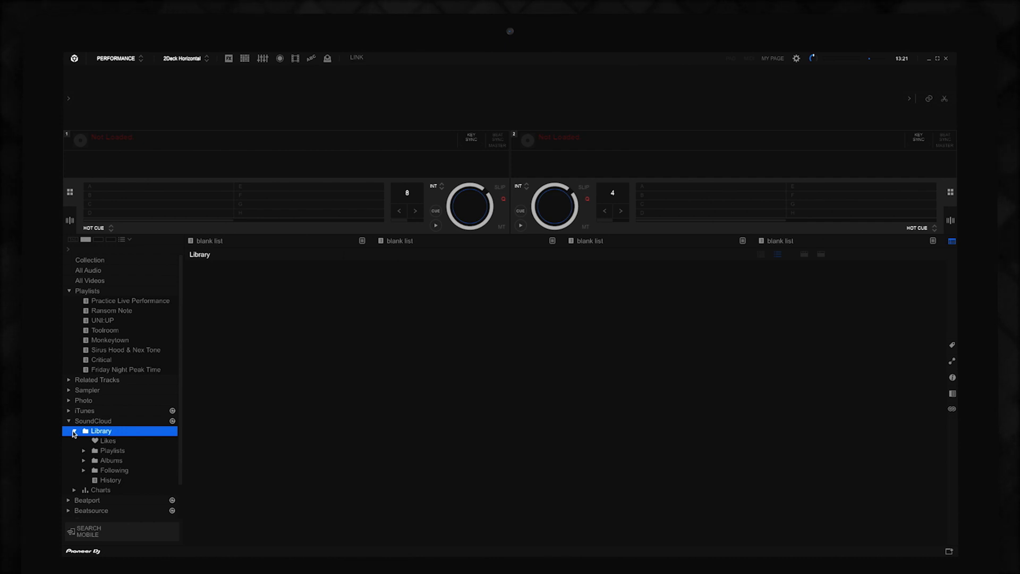
click(107, 440)
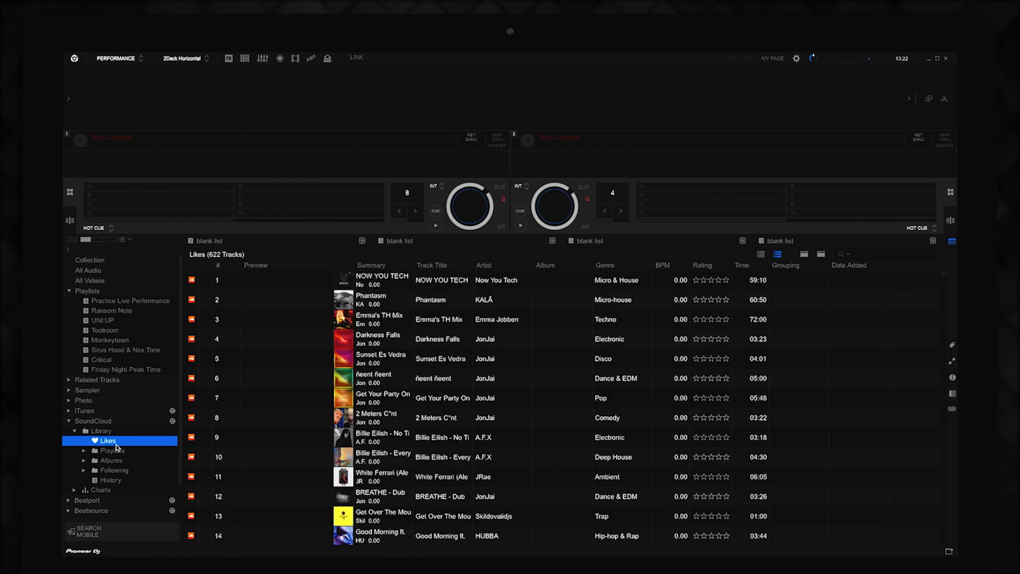
click(112, 450)
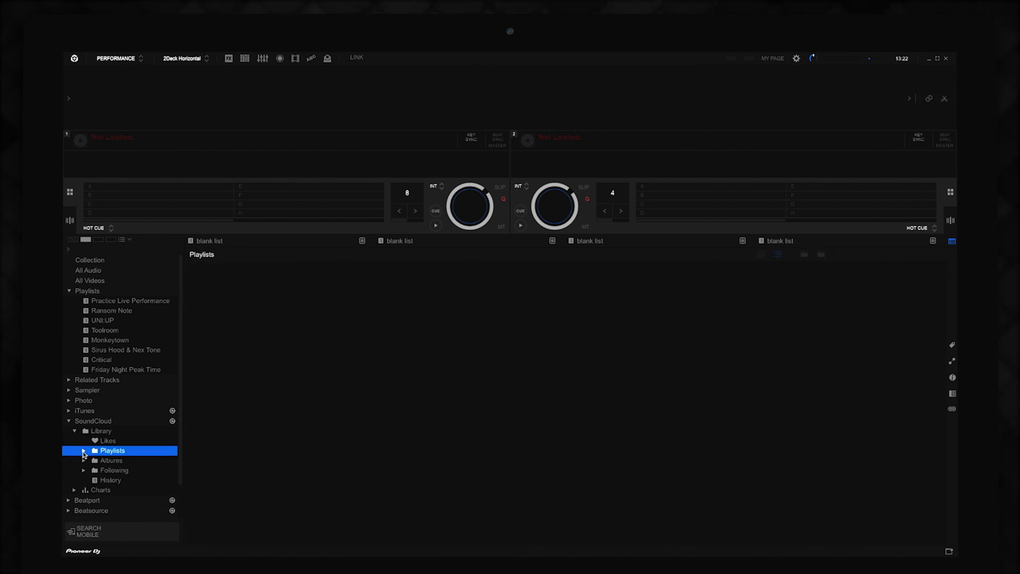
click(110, 460)
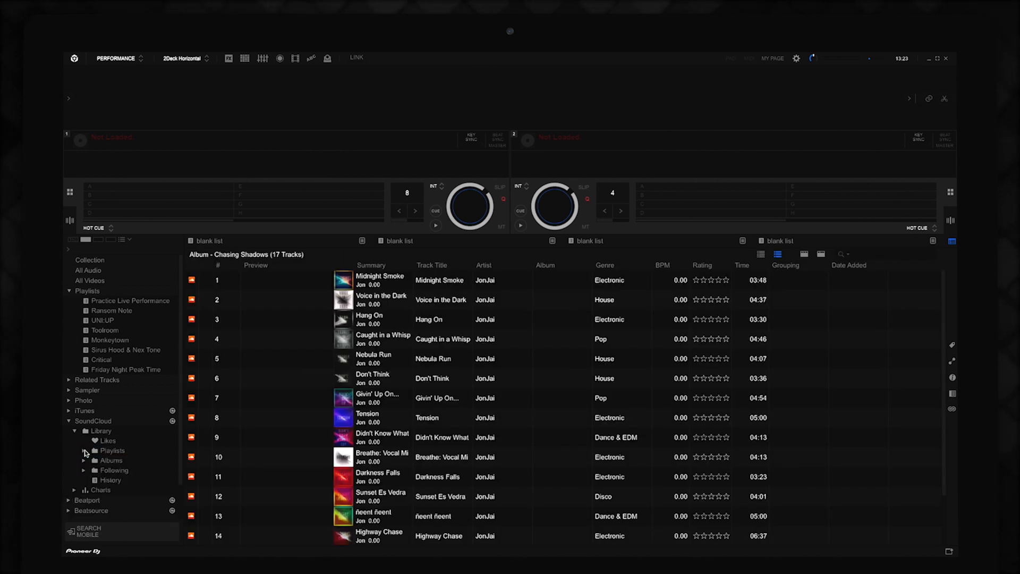
View the WAIT ON IT album, followed artist Lemaitre, and the 500-track History
click(127, 470)
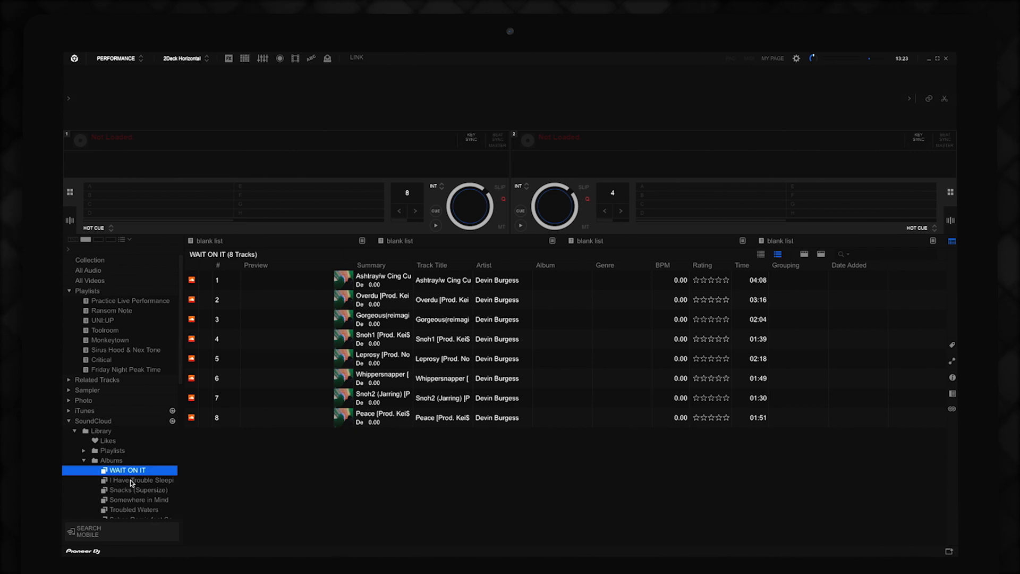
click(113, 470)
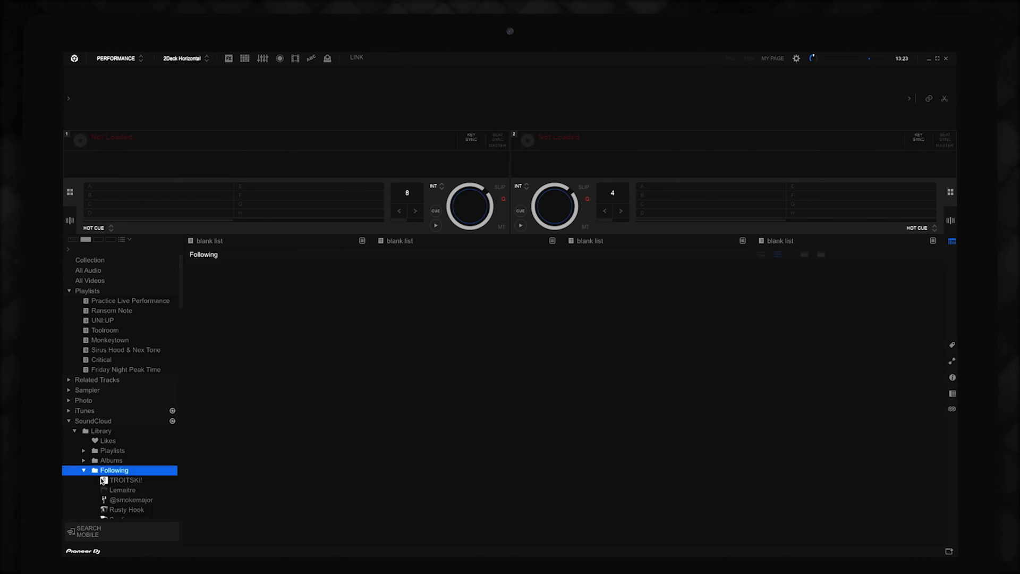
click(122, 489)
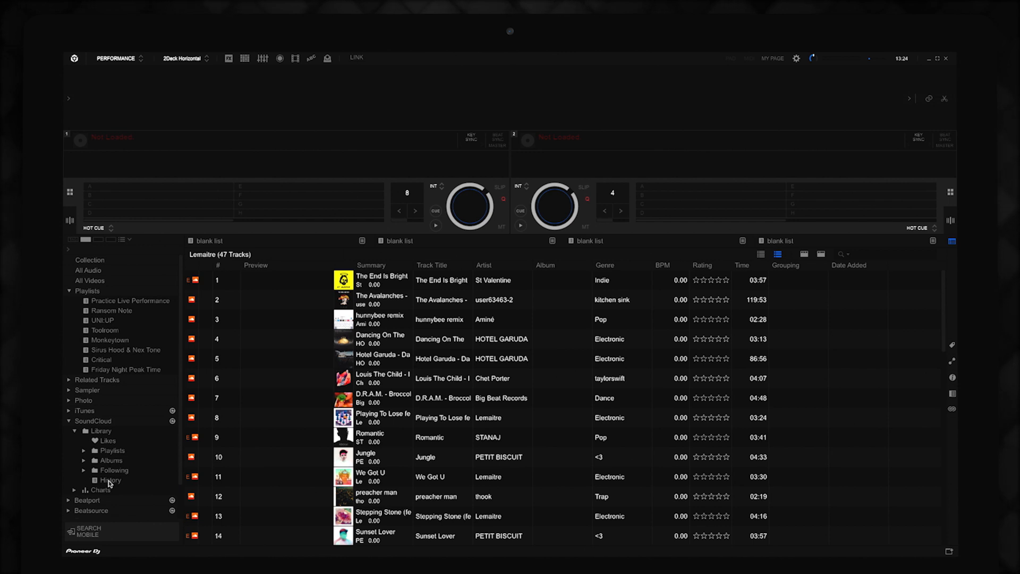
click(110, 479)
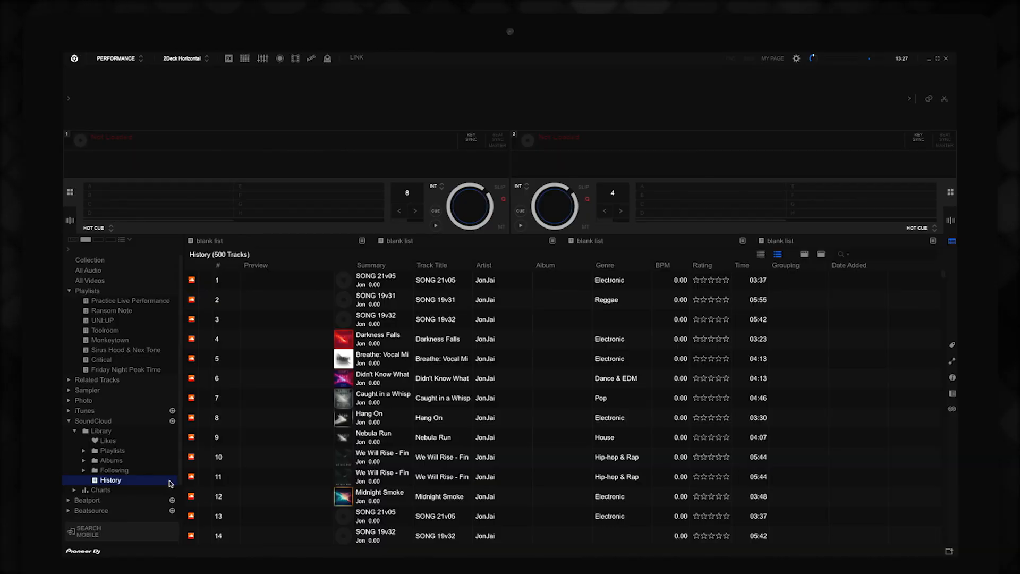
mouse_move(113, 434)
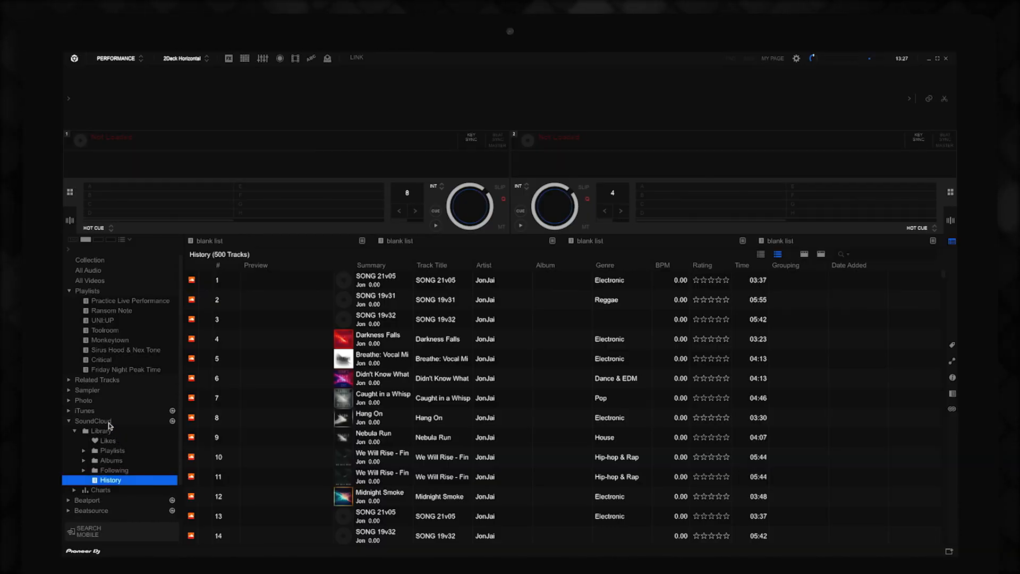
Collapse and re-expand the SoundCloud tree to reopen the 625-track Likes list
click(92, 420)
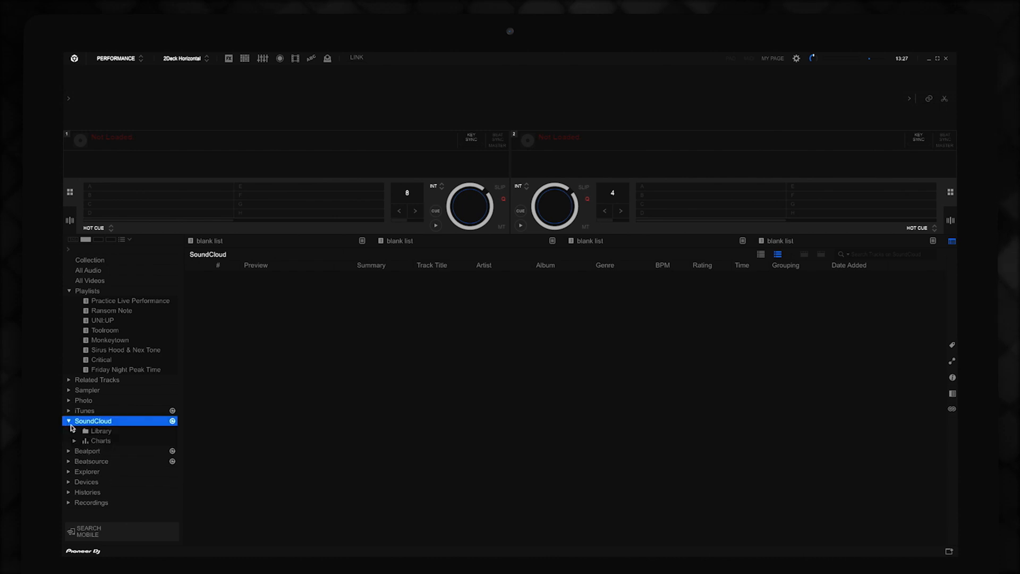
click(101, 431)
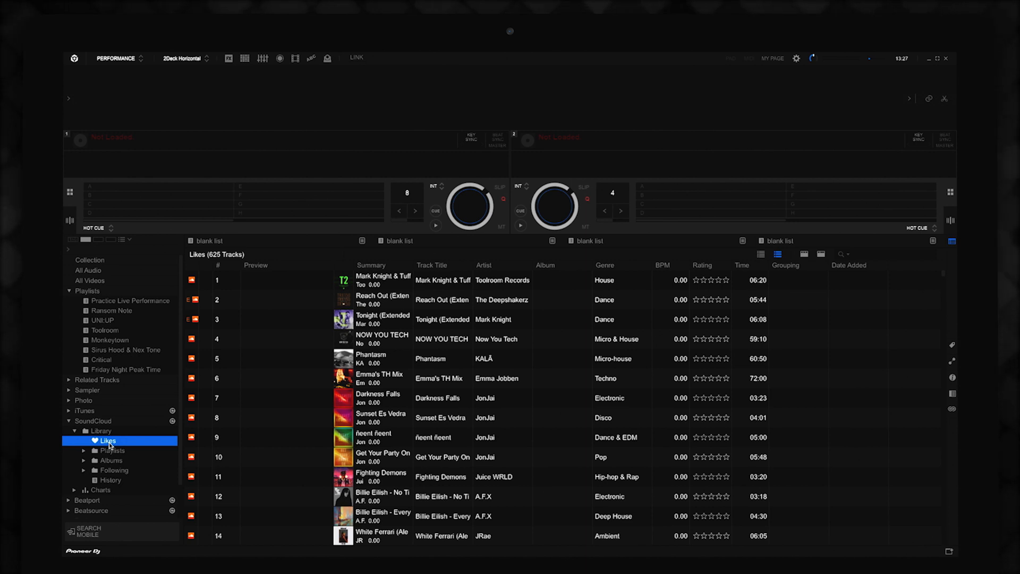
mouse_move(371, 324)
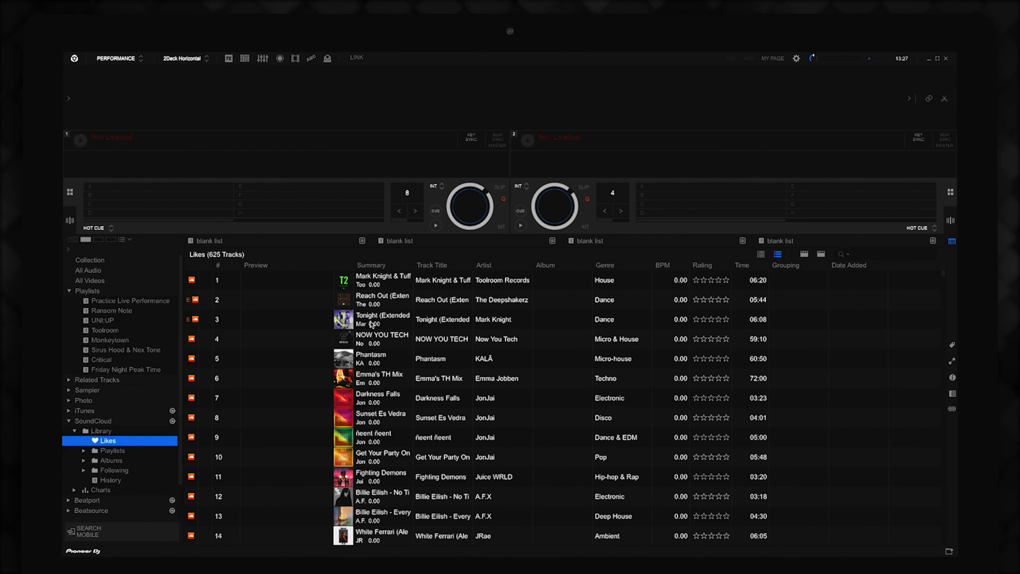
Load Tonight (Extended Mix) onto deck 1 and confirm the analysis settings
double_click(384, 319)
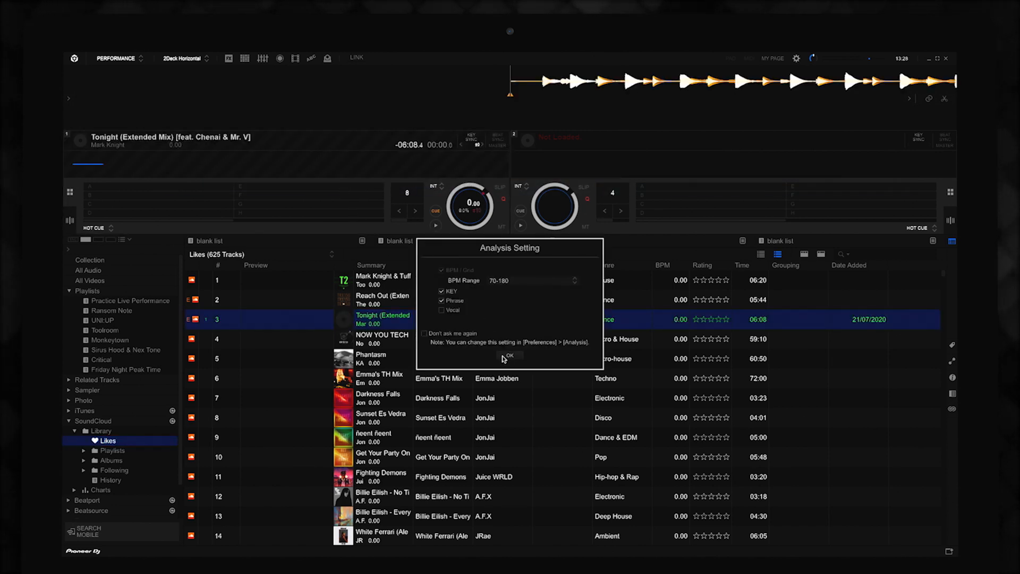
click(509, 355)
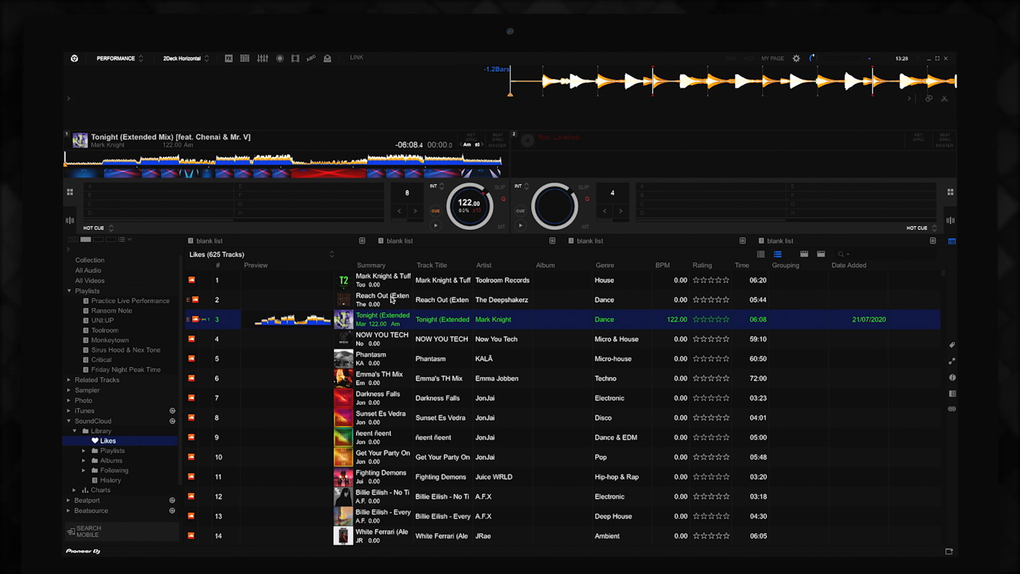
Import Reach Out (Extended Mix) into the collection and confirm its analysis settings
right_click(383, 299)
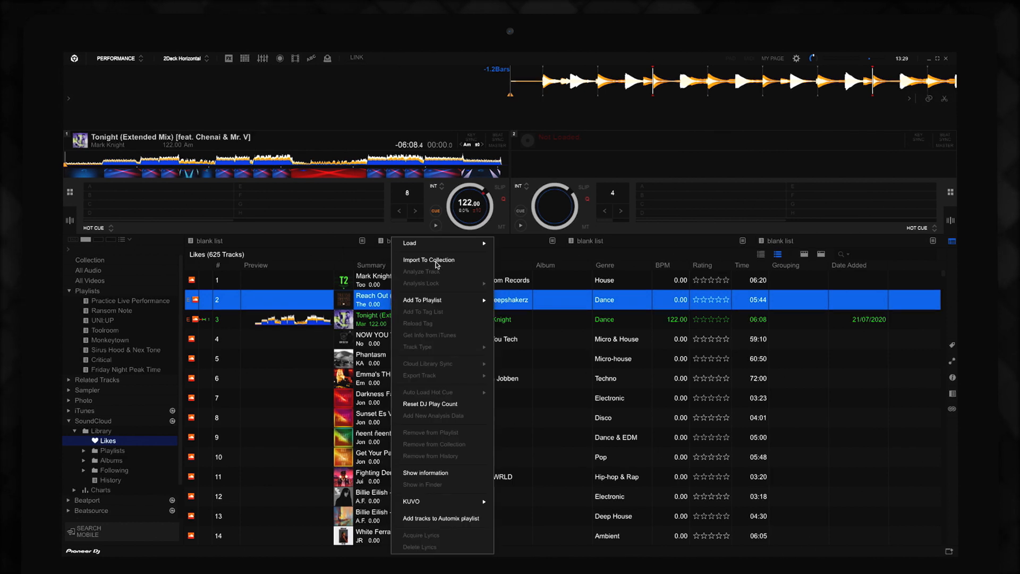
click(420, 272)
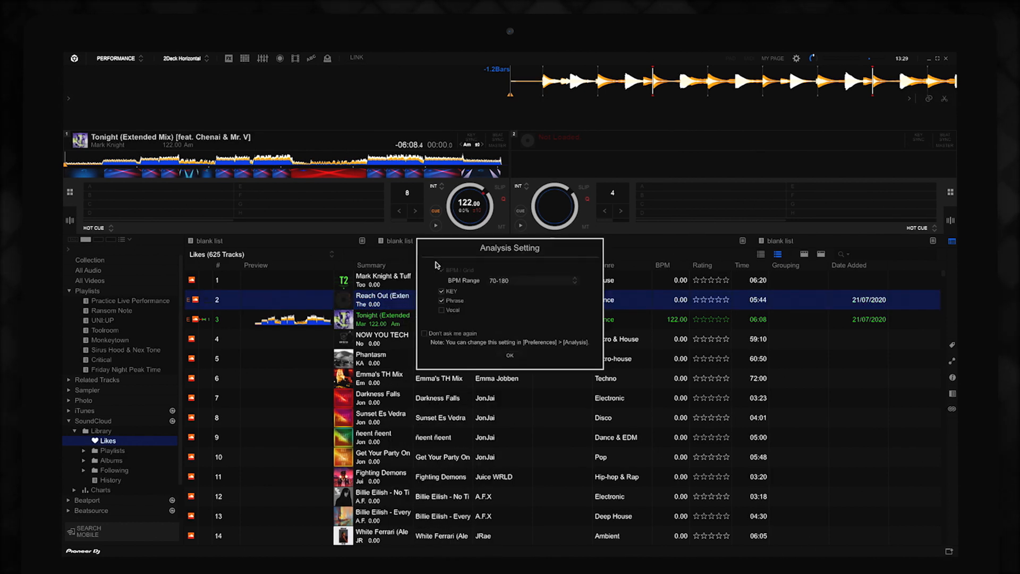
click(509, 355)
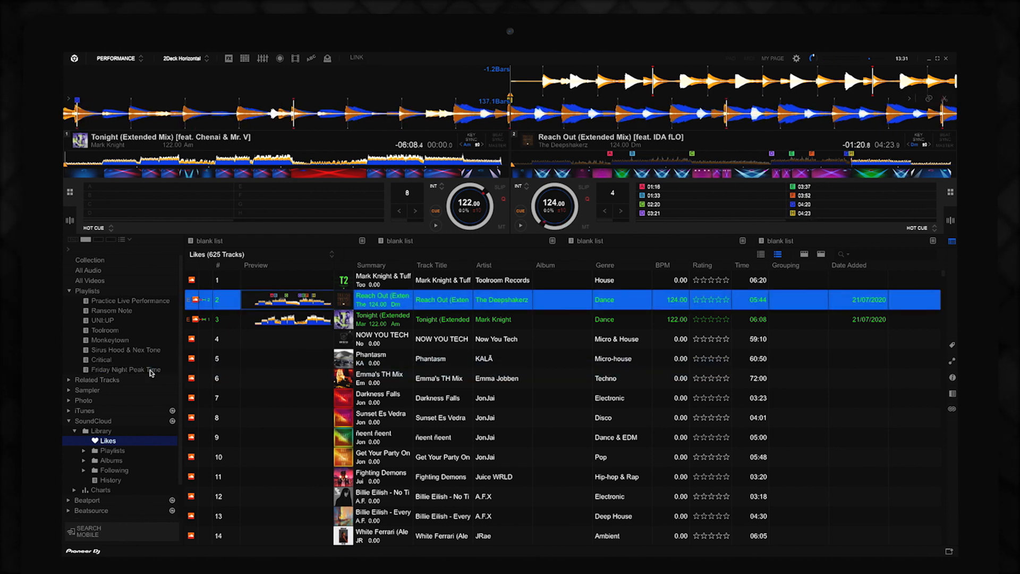
Check Friday Night Peak Time for Reach Out, then open SoundCloud's Dance & EDM chart
click(126, 369)
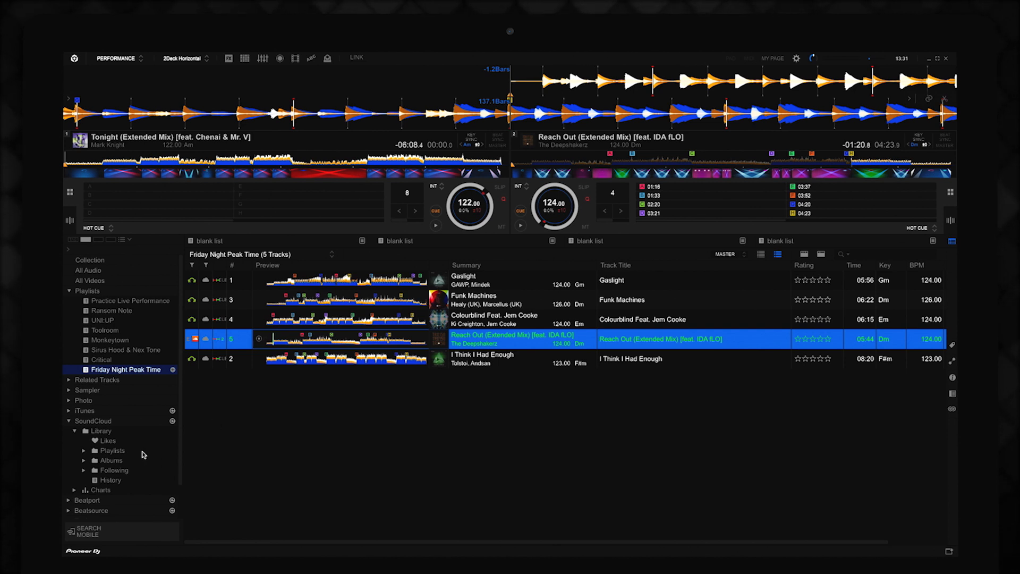
click(99, 489)
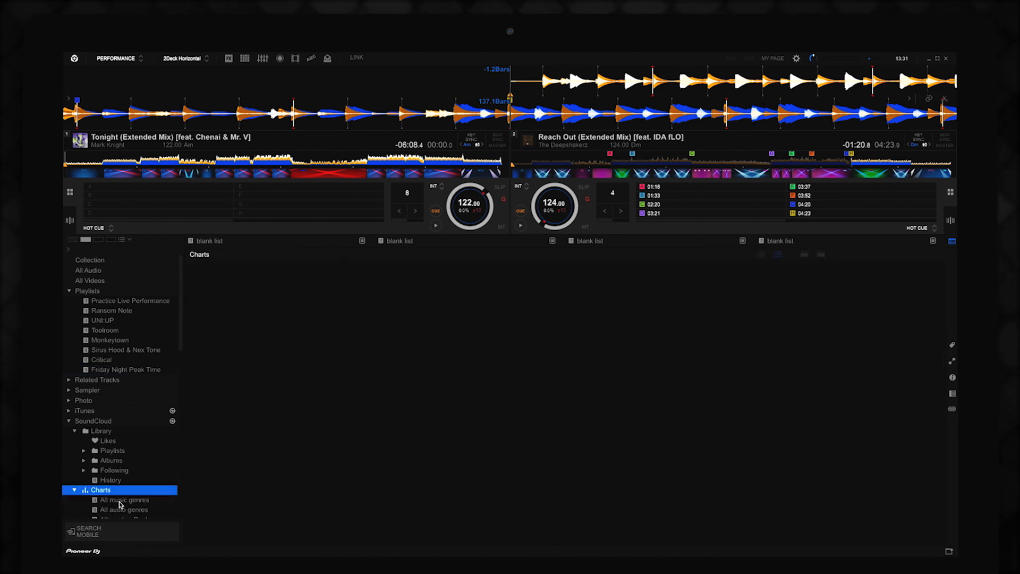
click(125, 499)
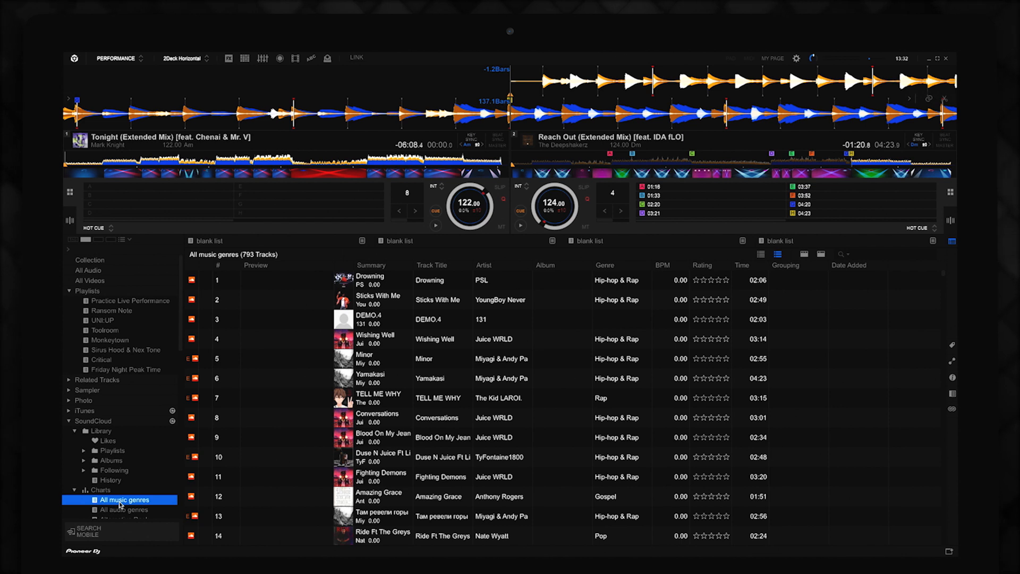
click(121, 495)
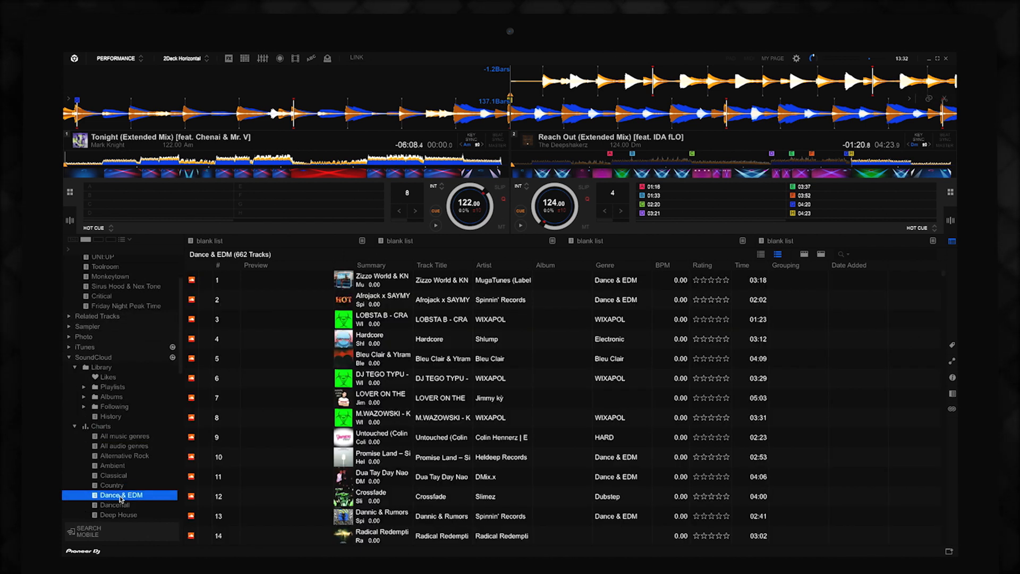